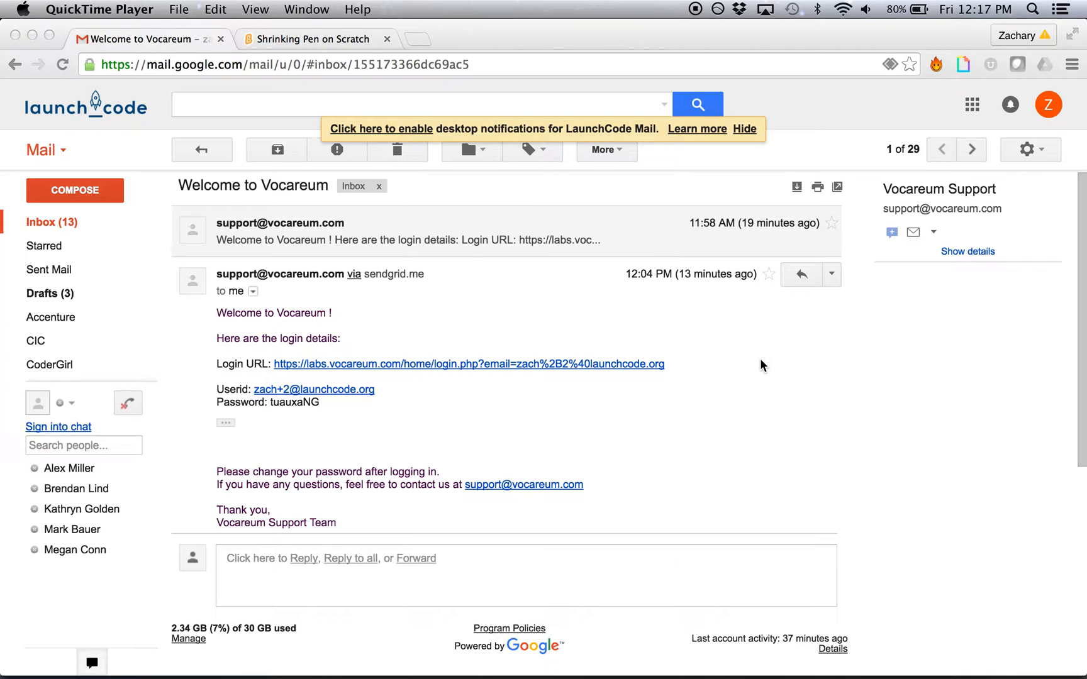
mouse_move(366, 305)
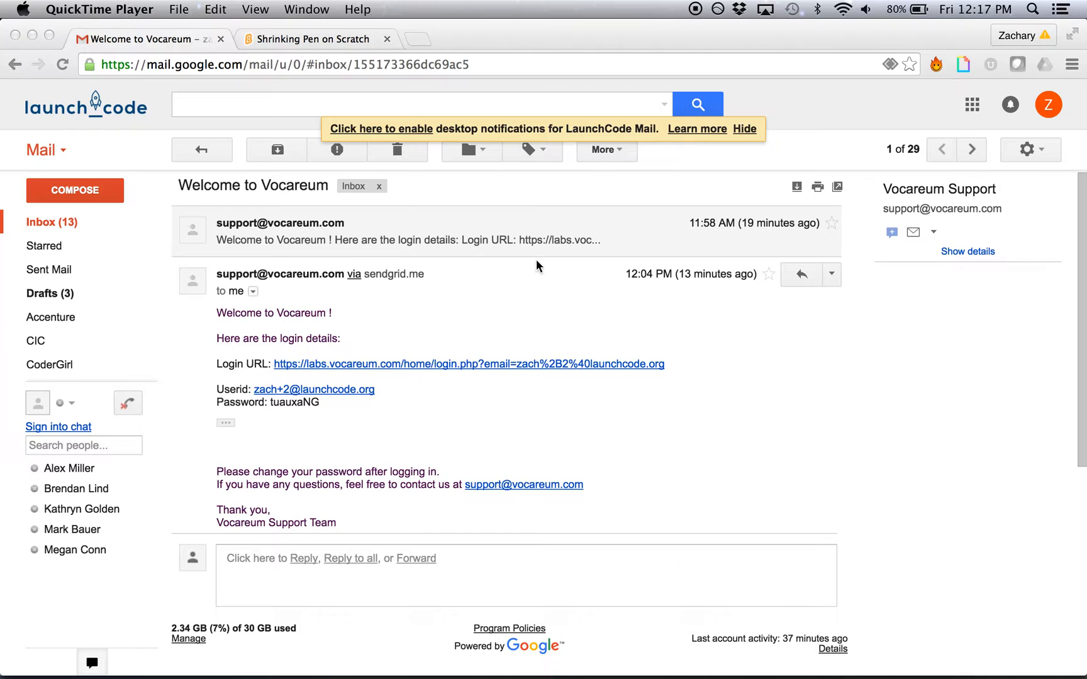
mouse_move(451, 459)
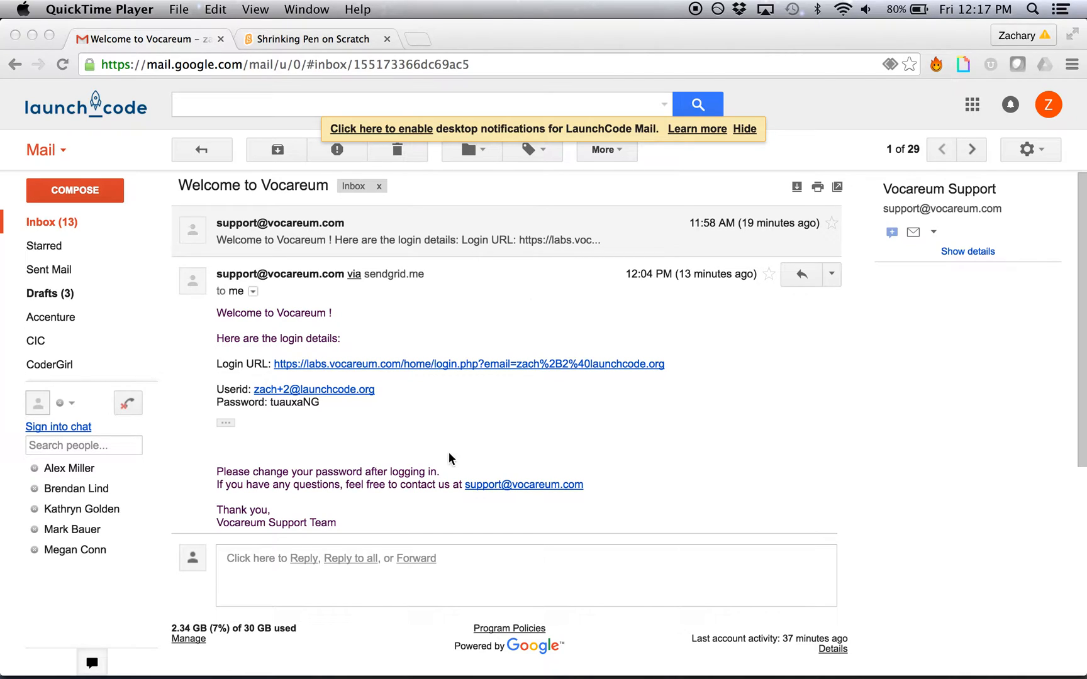
mouse_move(328, 455)
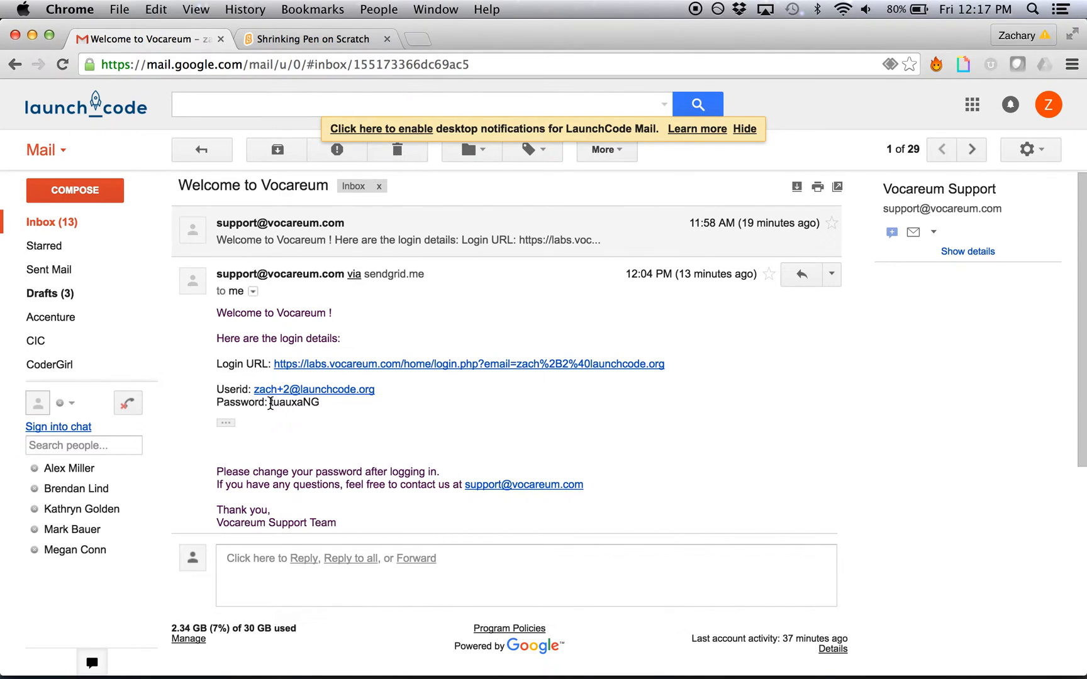
- Select the Vocareum password in the welcome email for copying
double_click(293, 403)
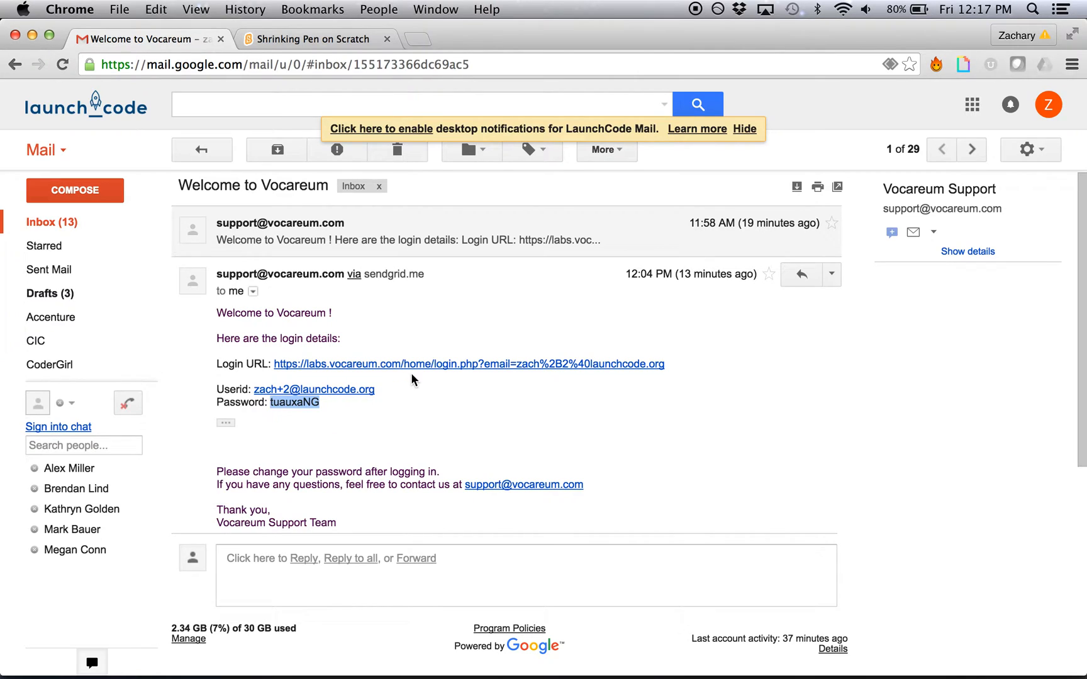
mouse_move(427, 378)
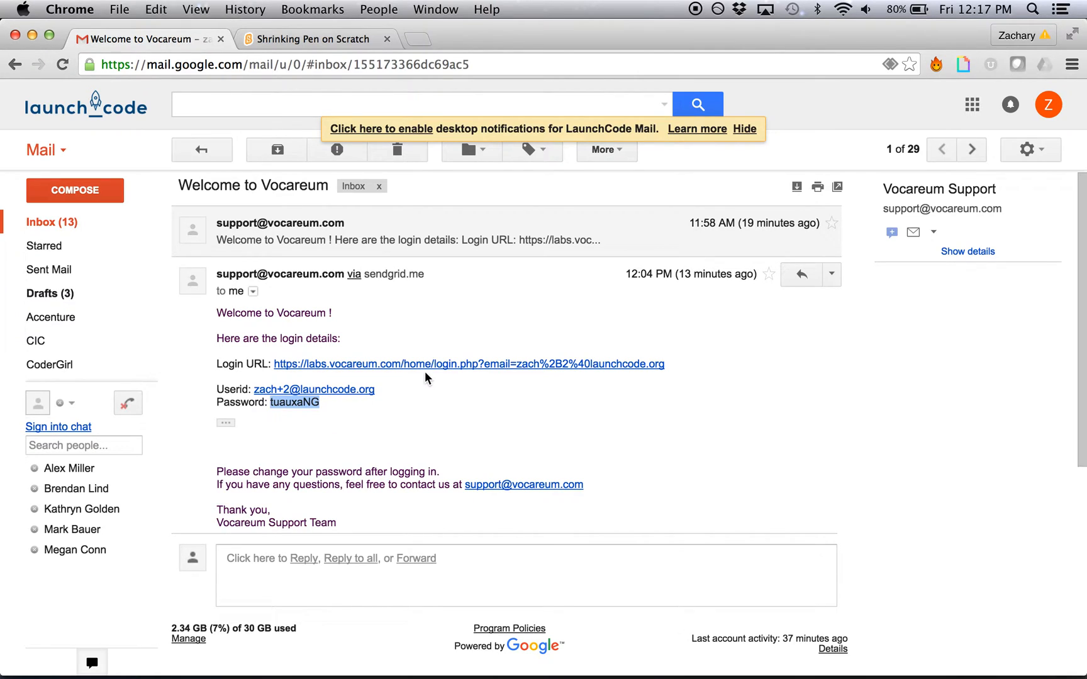
mouse_move(428, 374)
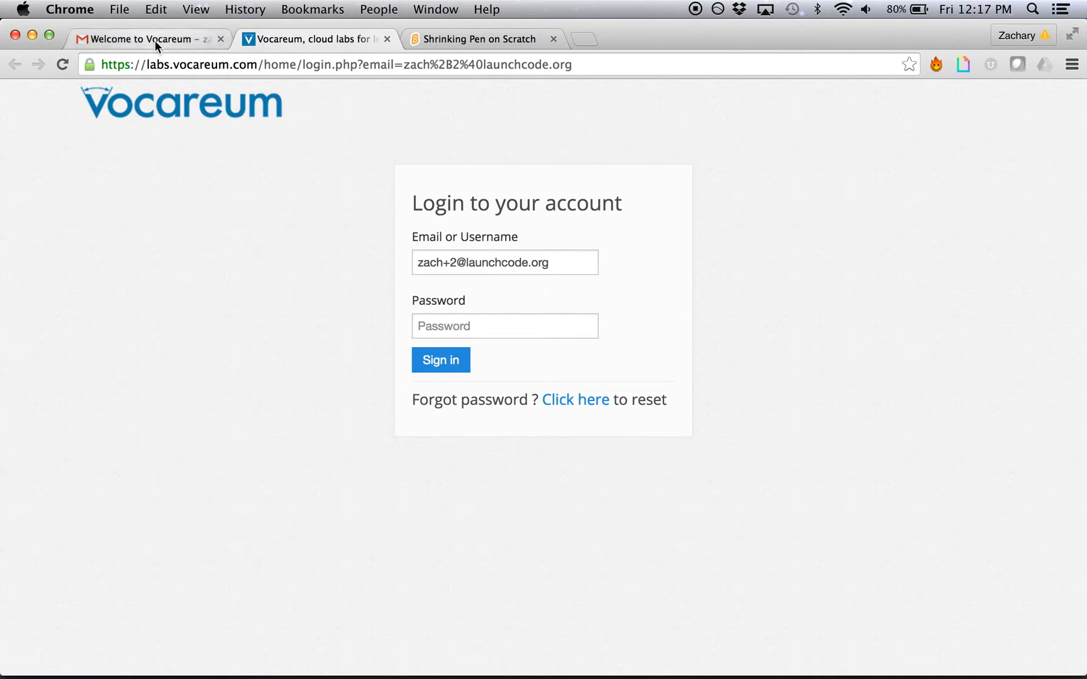
- Sign in to Vocareum with the emailed password, reaching the Terms and Conditions page
left_click(151, 39)
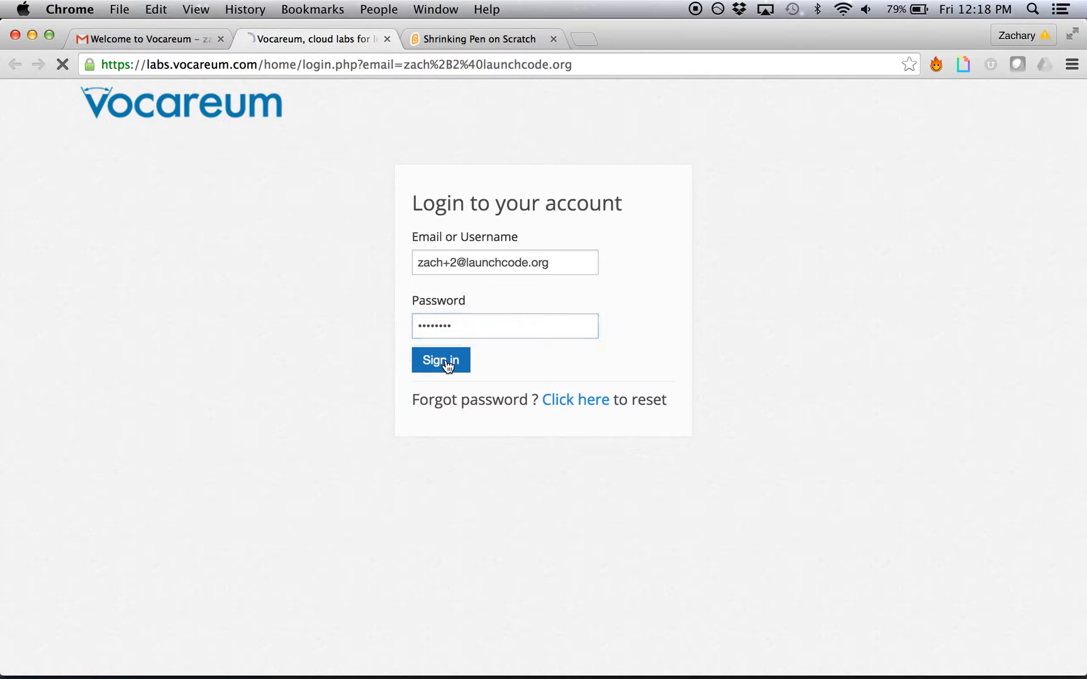
left_click(441, 359)
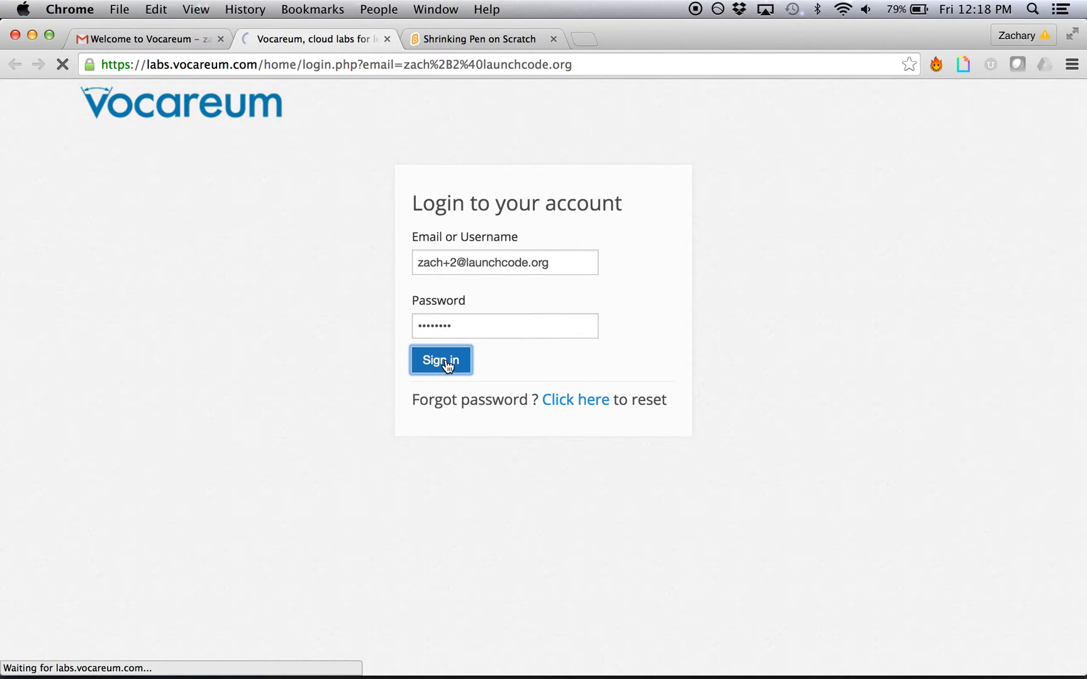
left_click(441, 359)
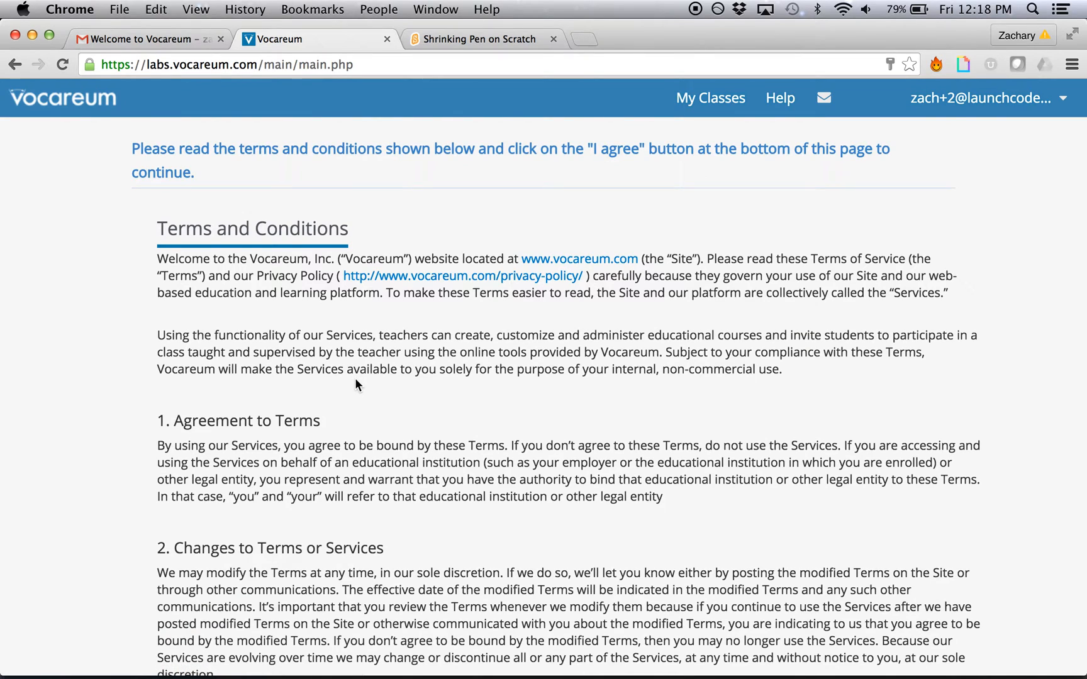
- Scroll to the end of the Terms and Conditions and choose I Agree
scroll("down", 3)
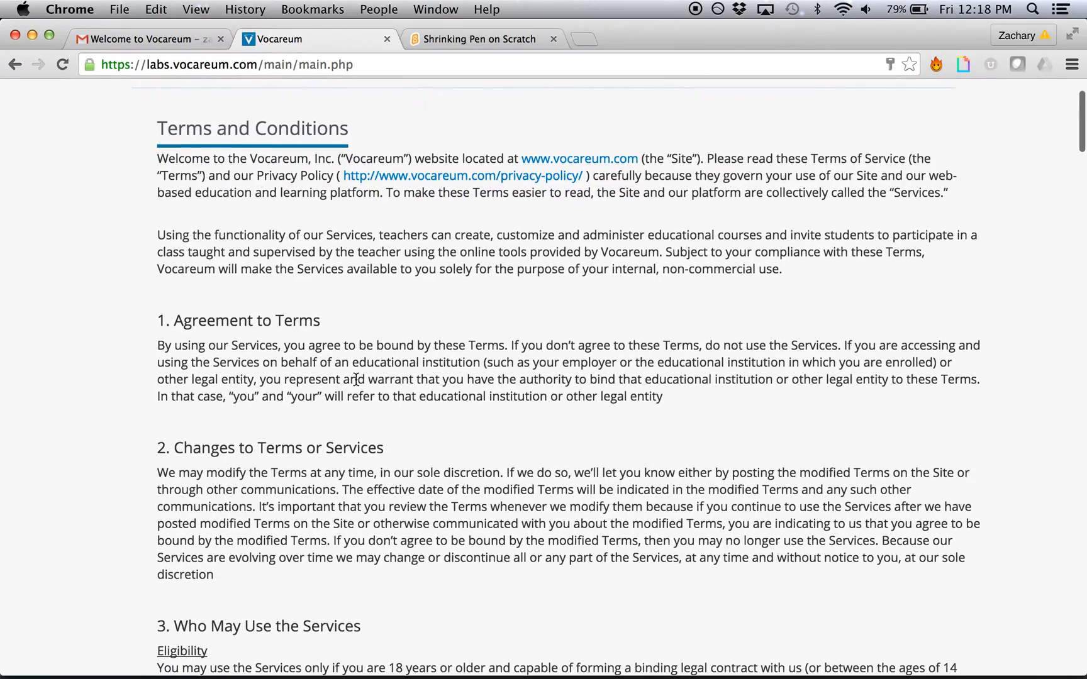
scroll("down", 3)
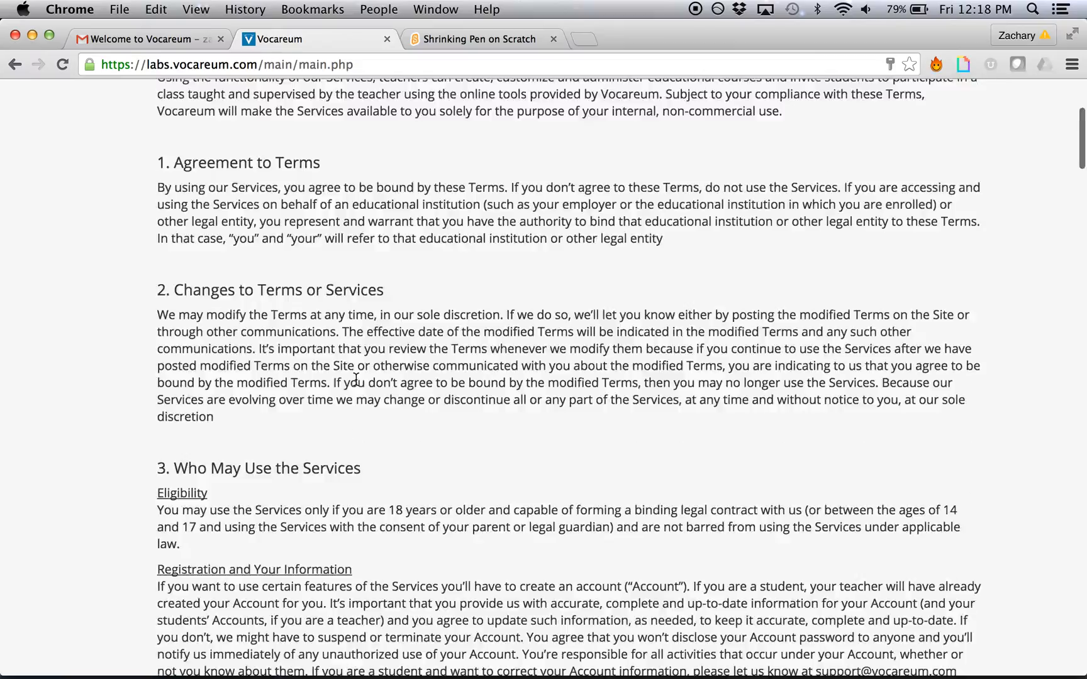
scroll("down", 3)
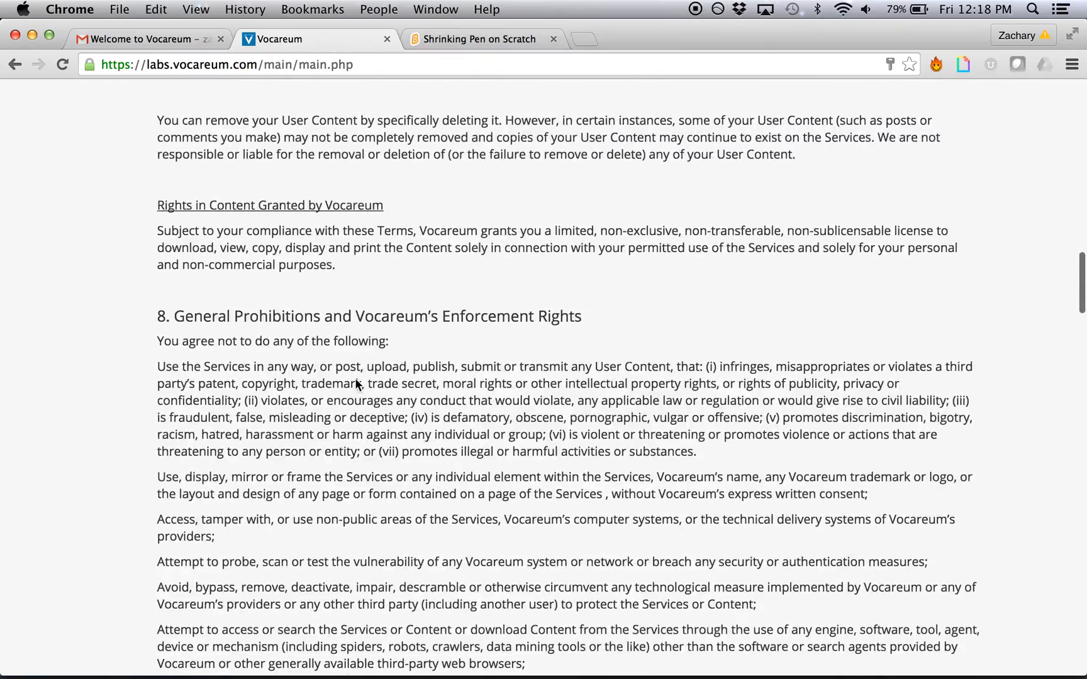
scroll("down", 3)
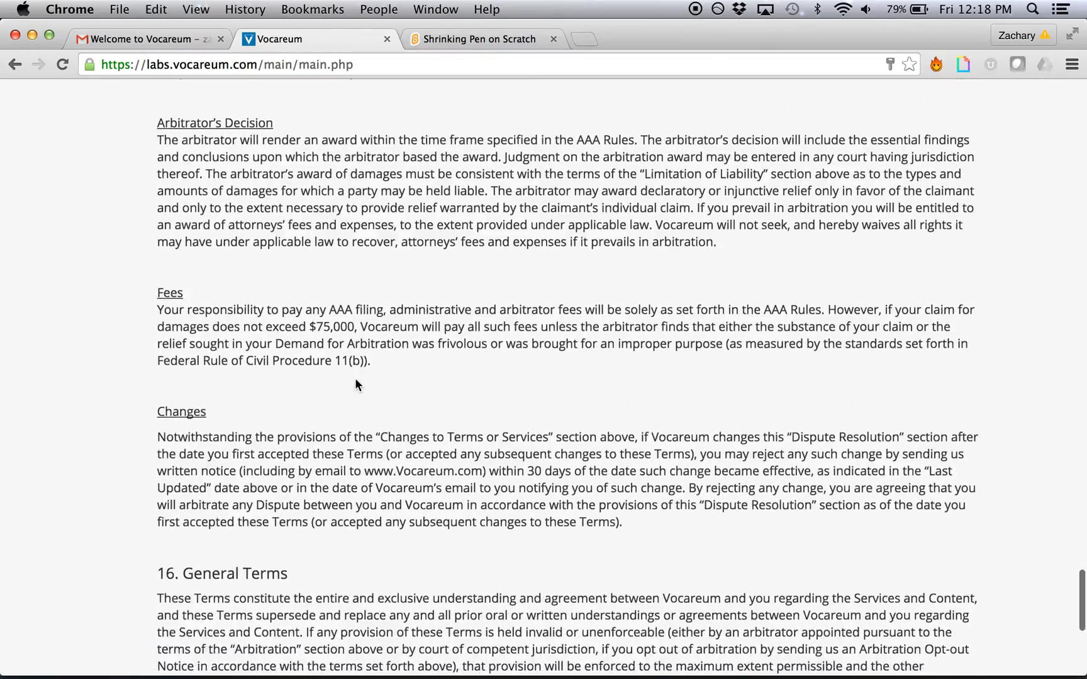
scroll("down", 3)
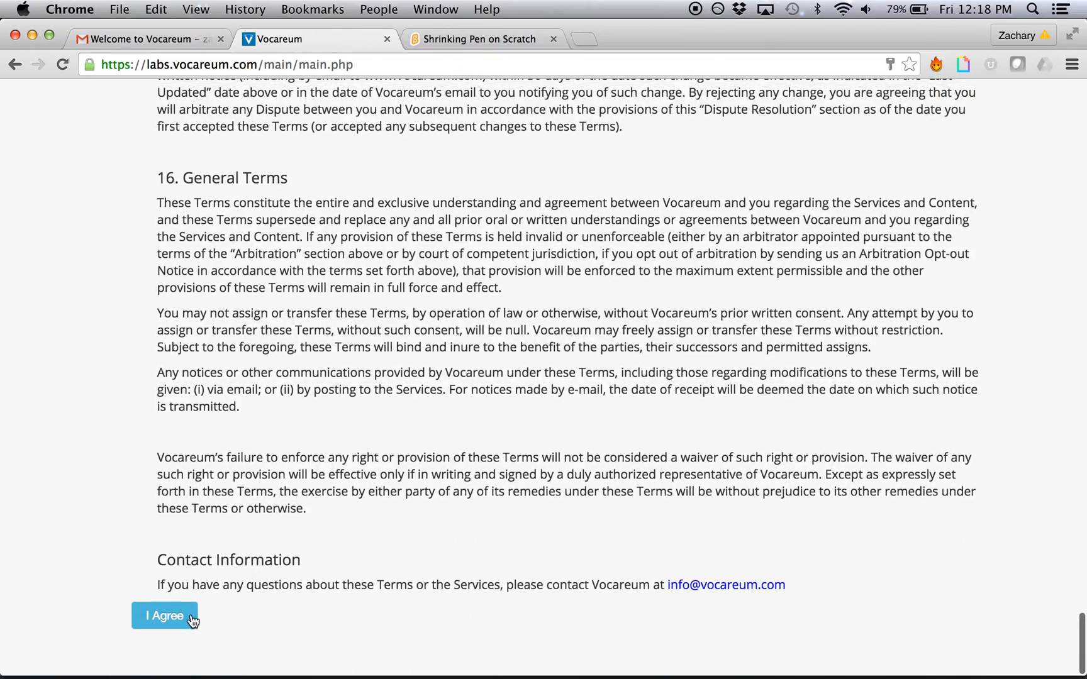
left_click(164, 616)
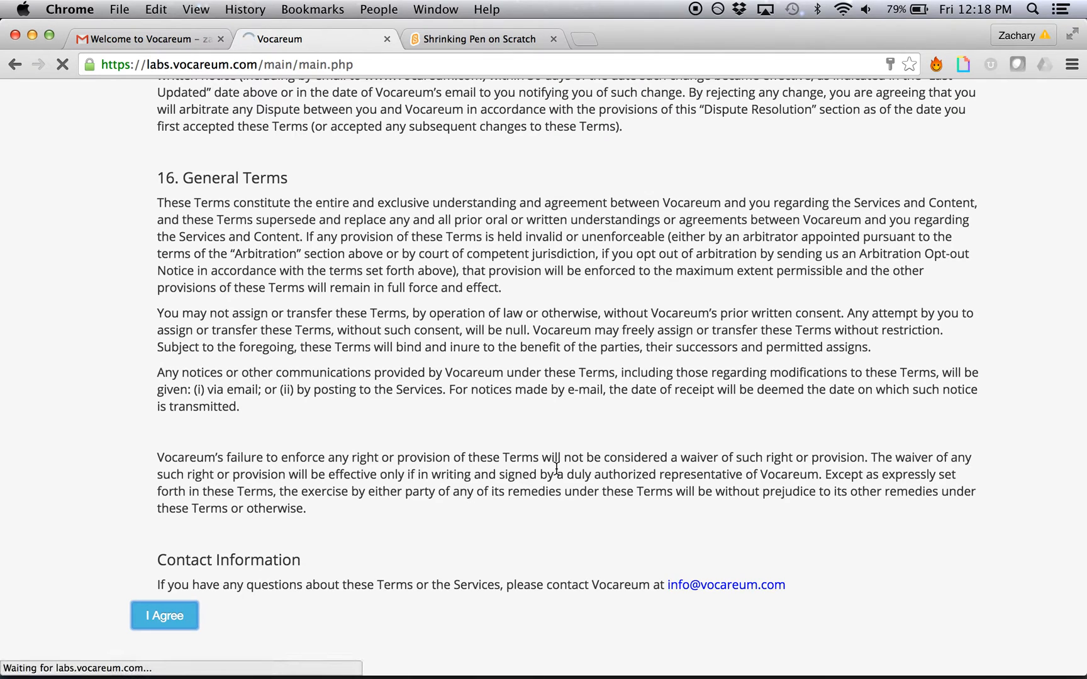
left_click(163, 615)
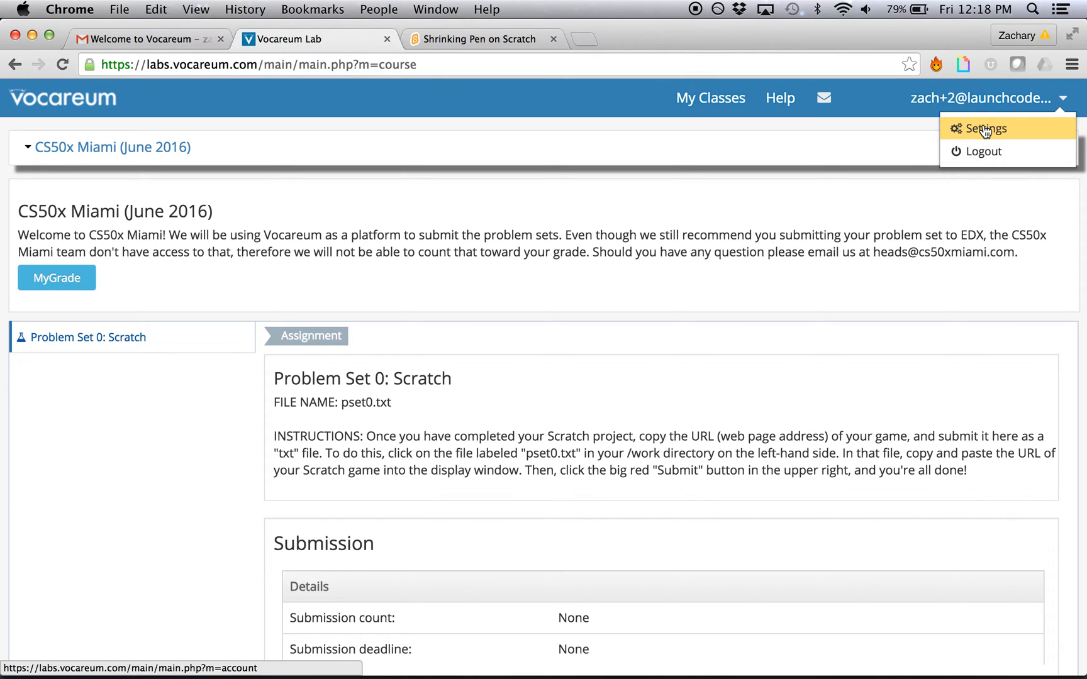
- Reach the Change Password form through the account Settings
left_click(986, 128)
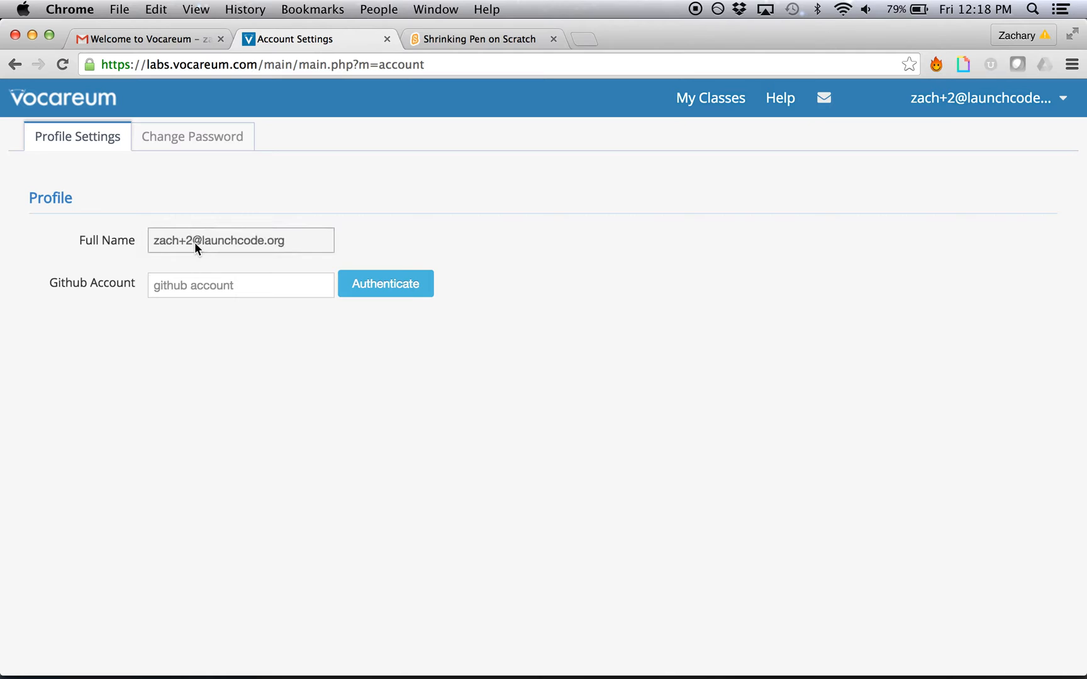
mouse_move(148, 149)
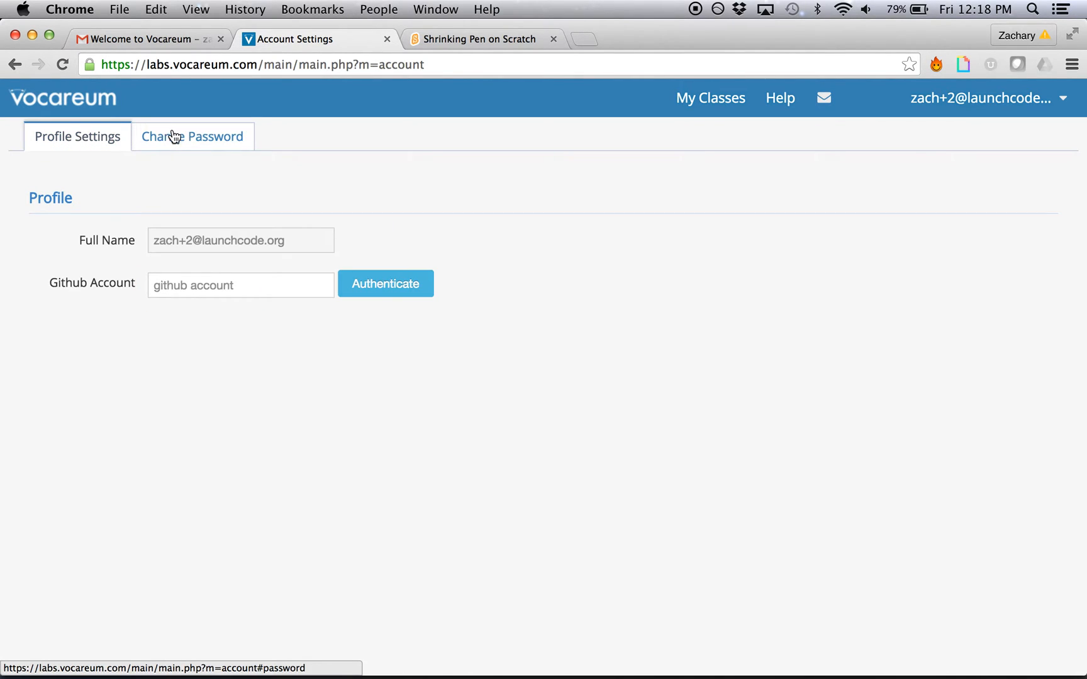
left_click(192, 137)
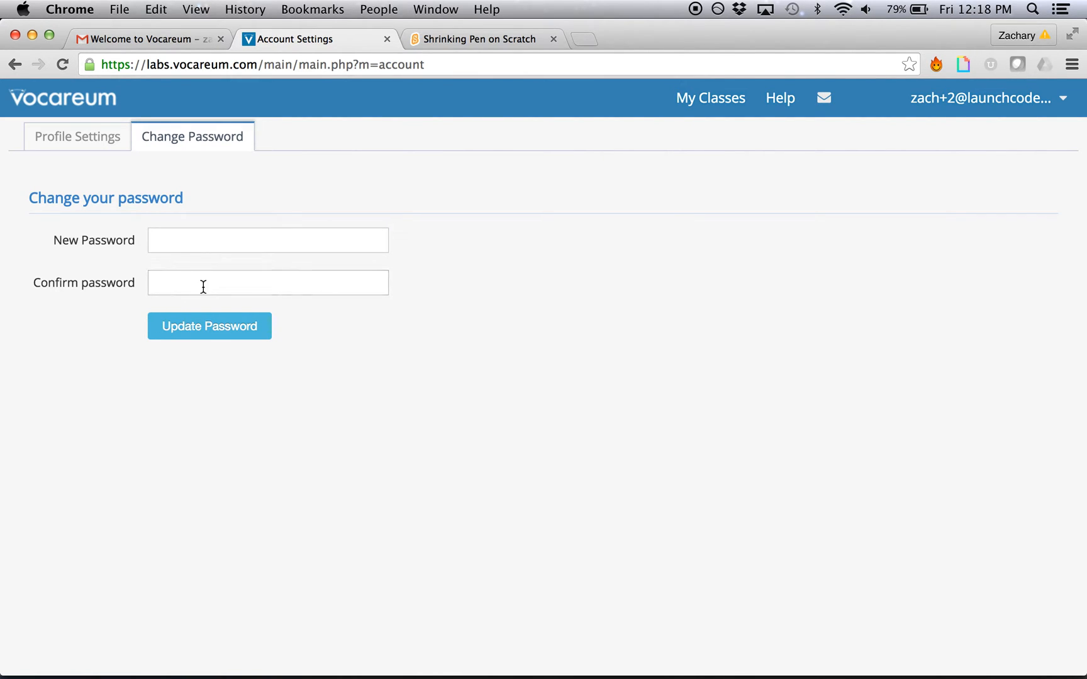
left_click(710, 98)
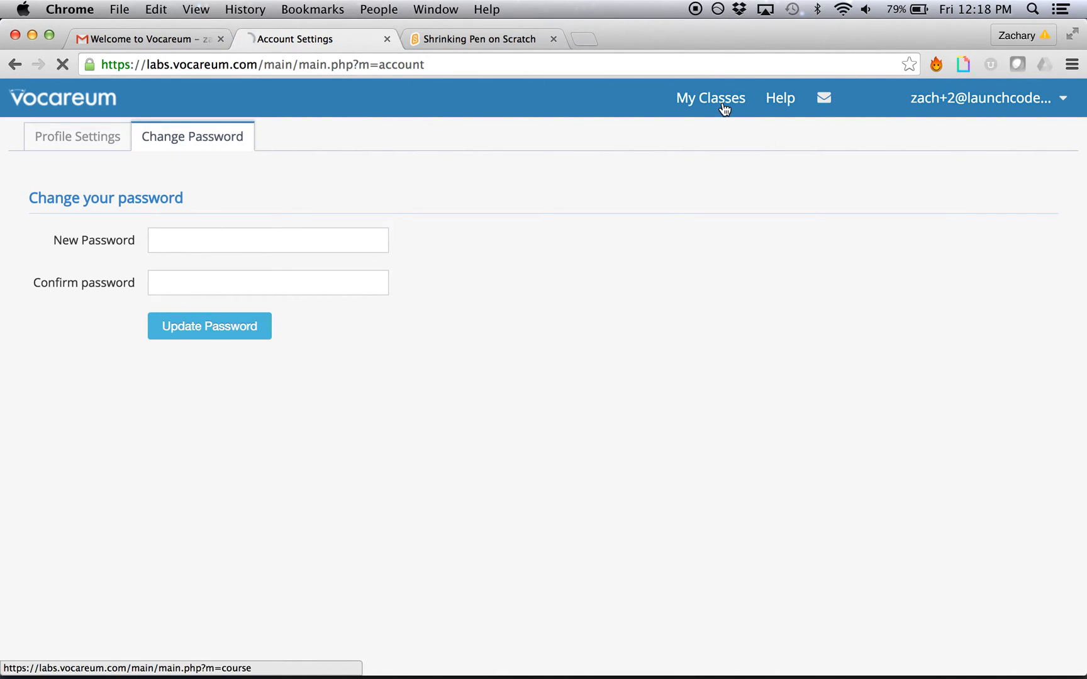
- Review the Problem Set 0: Scratch assignment page and start its My Work workbench
left_click(710, 98)
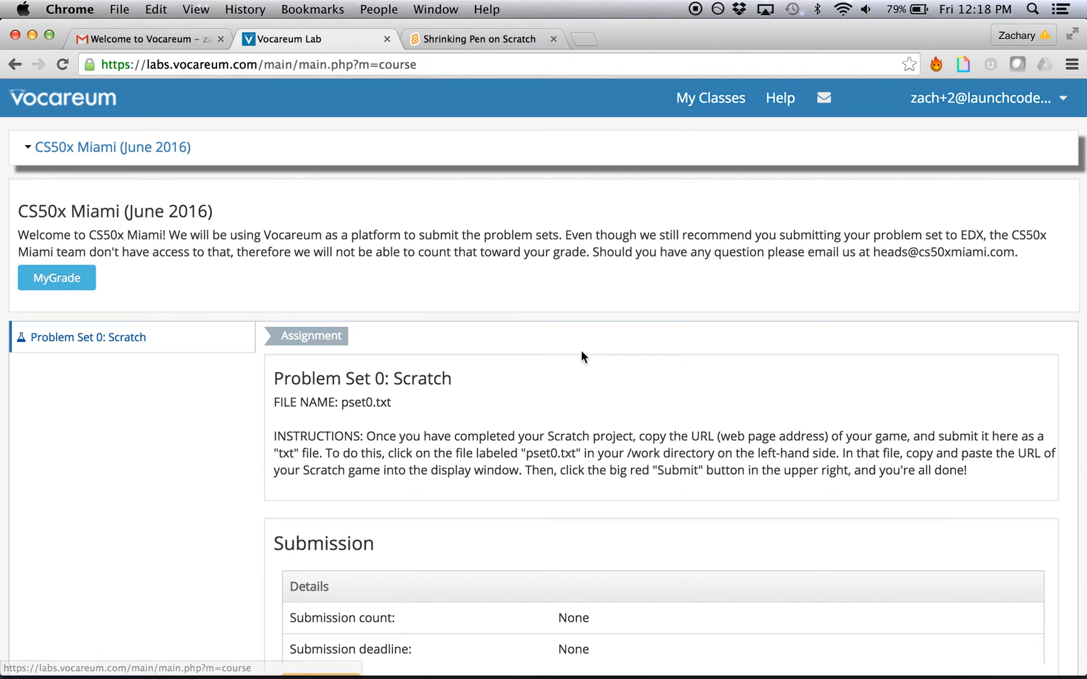
mouse_move(232, 282)
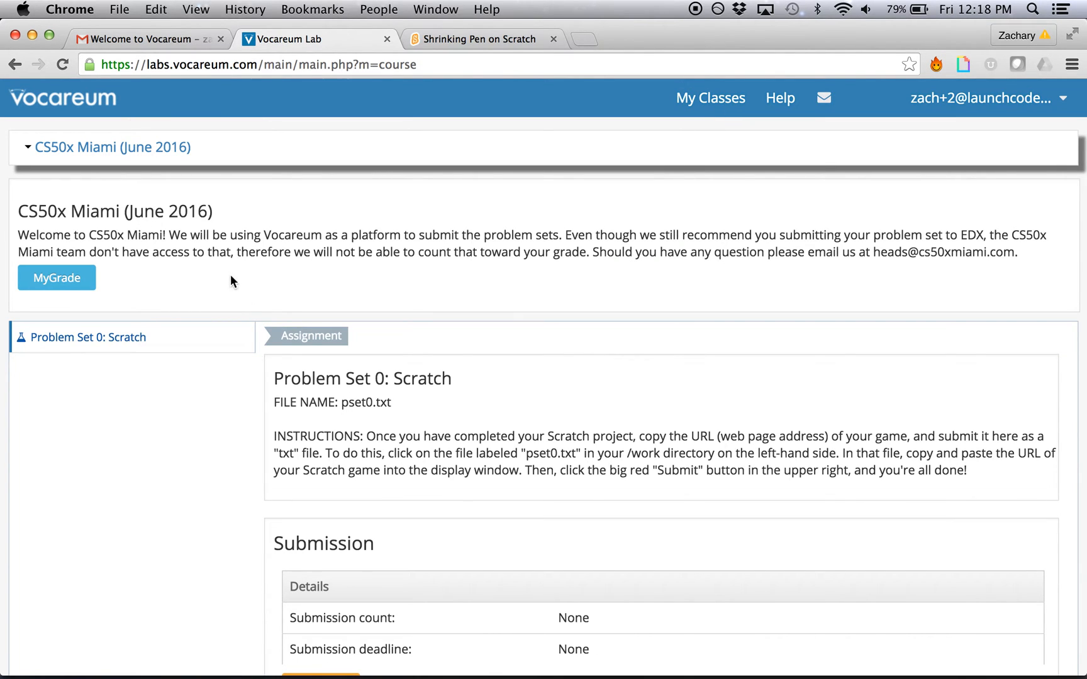
mouse_move(401, 329)
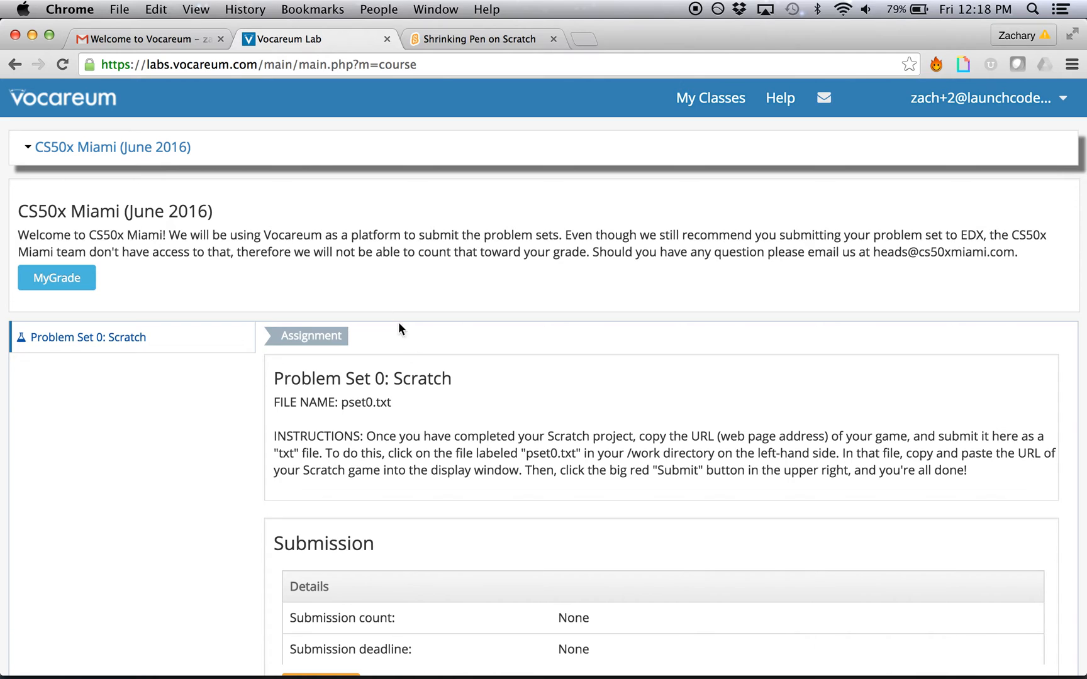
scroll("down", 3)
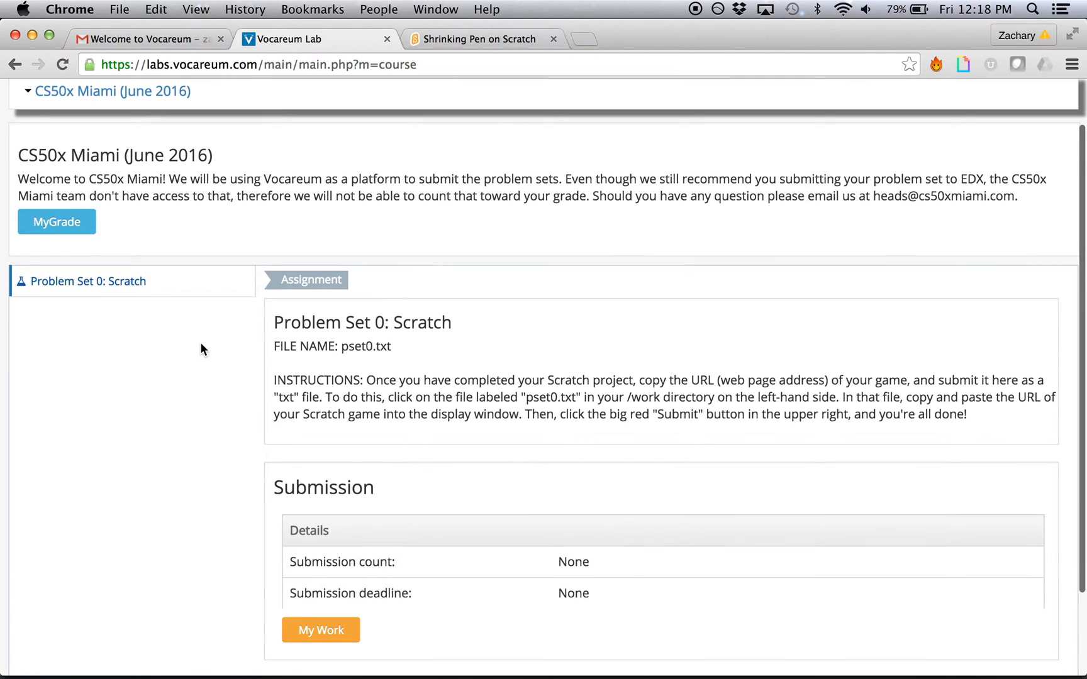
mouse_move(186, 376)
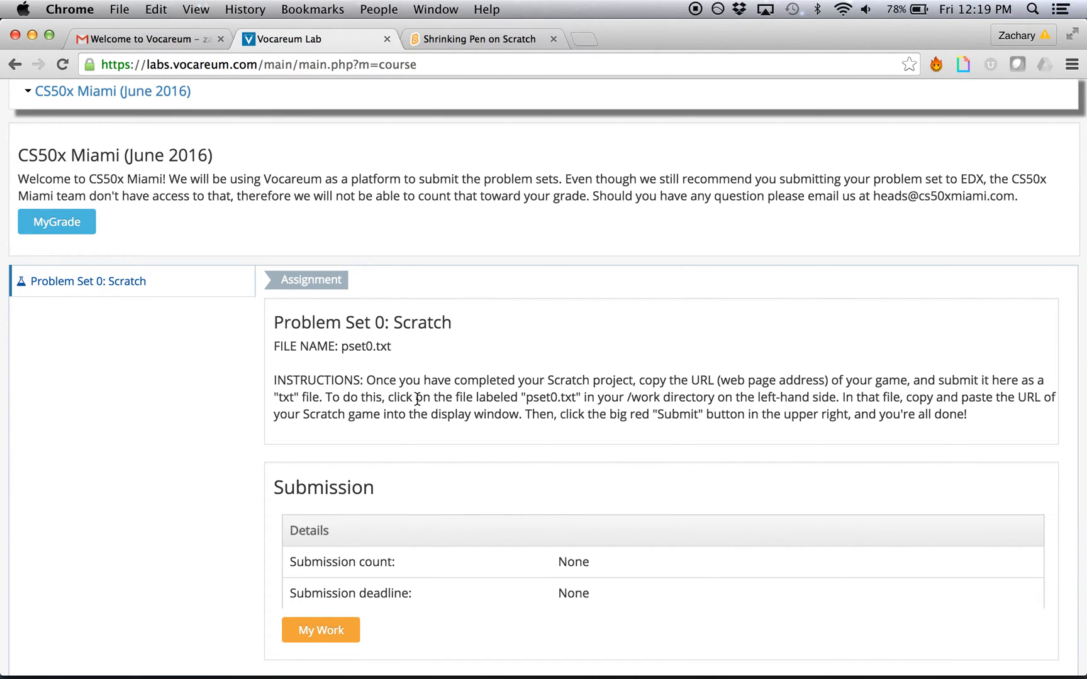
scroll("down", 3)
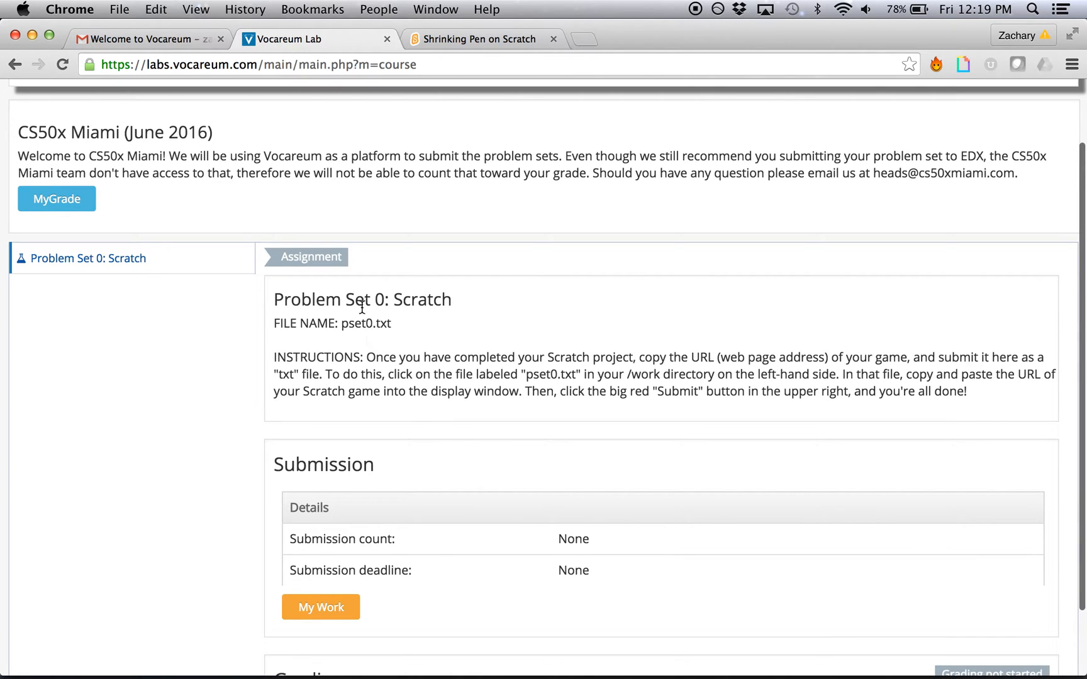
mouse_move(370, 351)
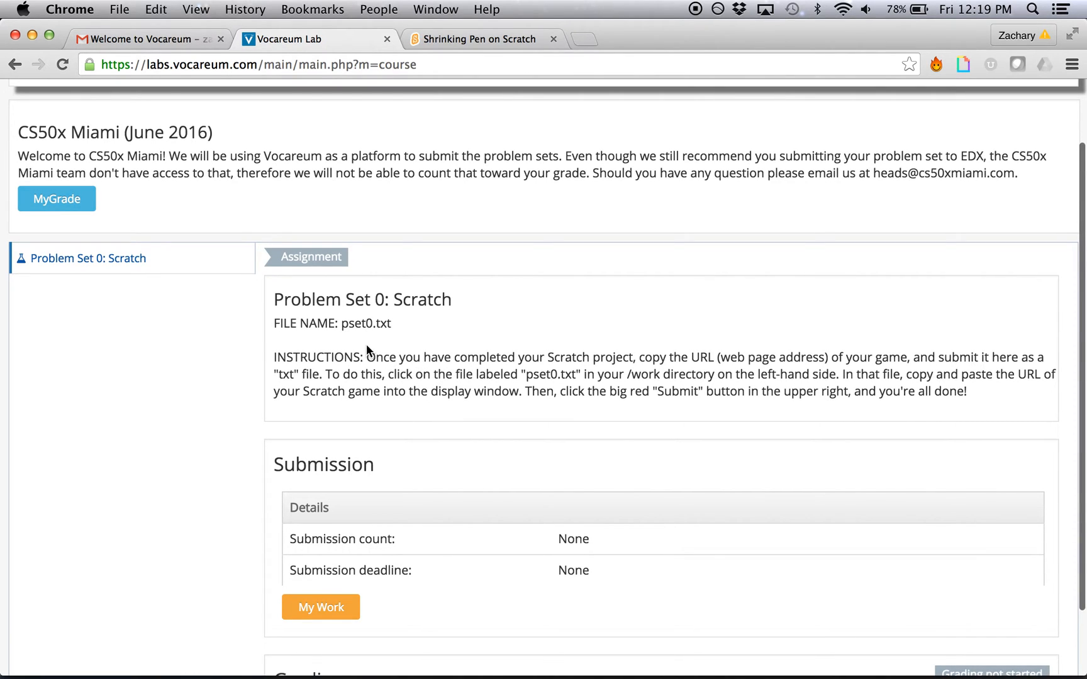
mouse_move(423, 363)
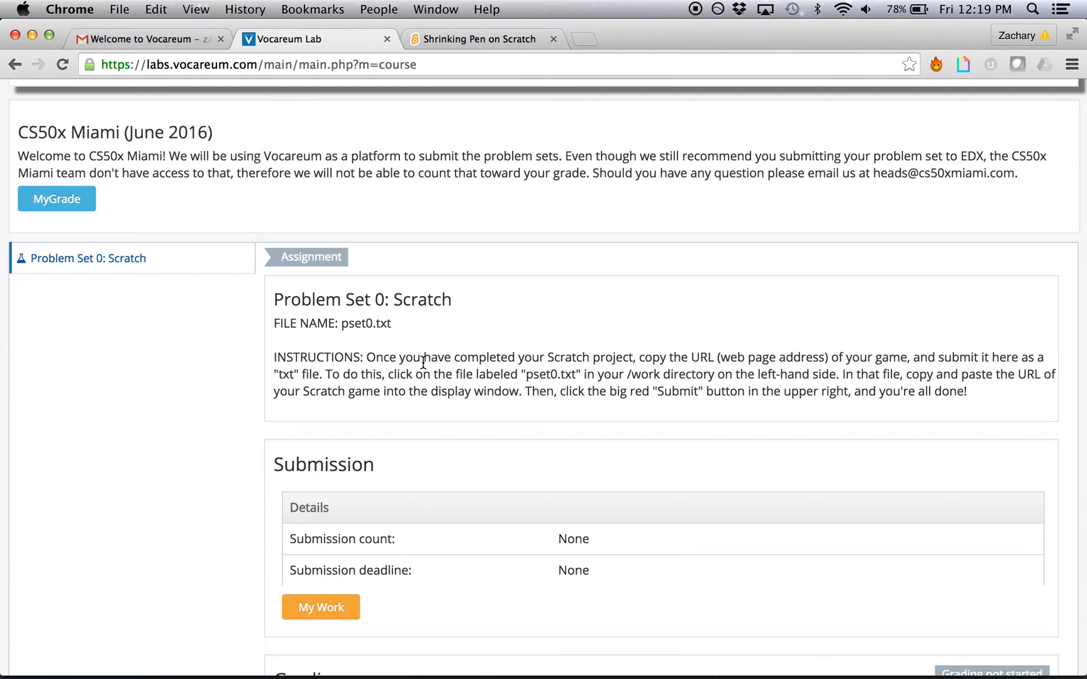
mouse_move(542, 370)
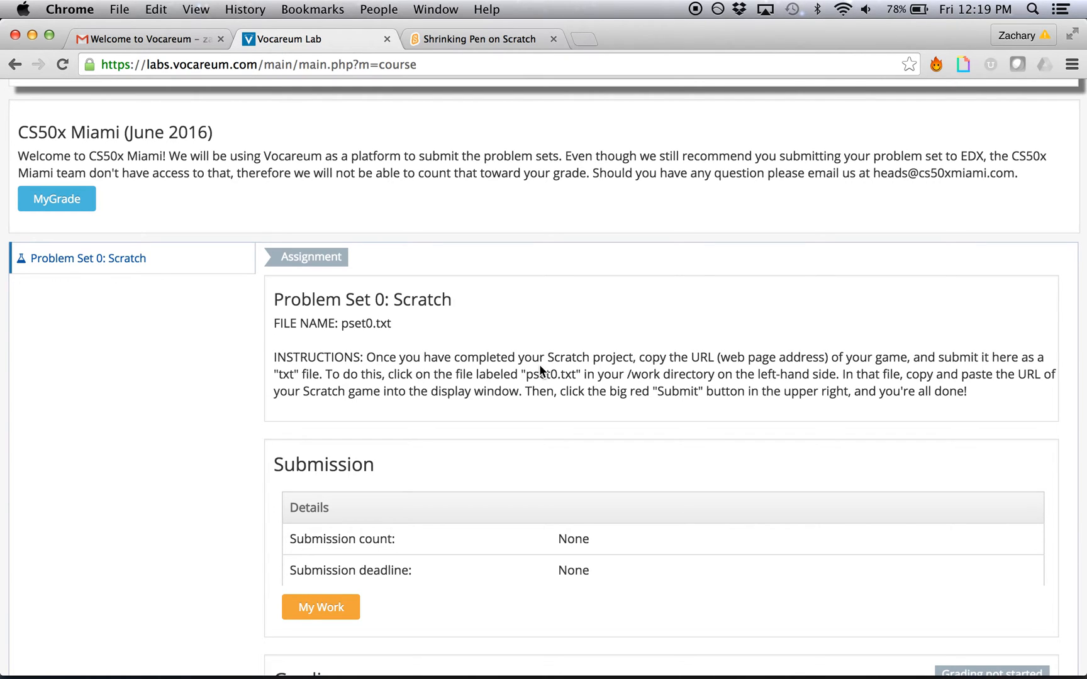
scroll("down", 3)
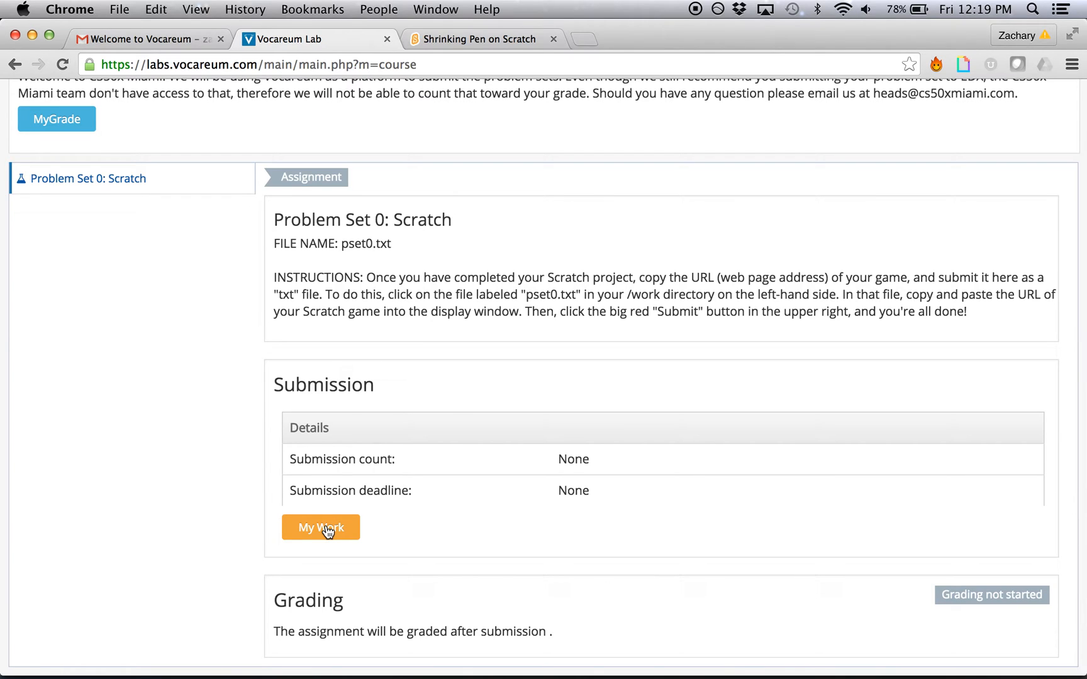
left_click(321, 528)
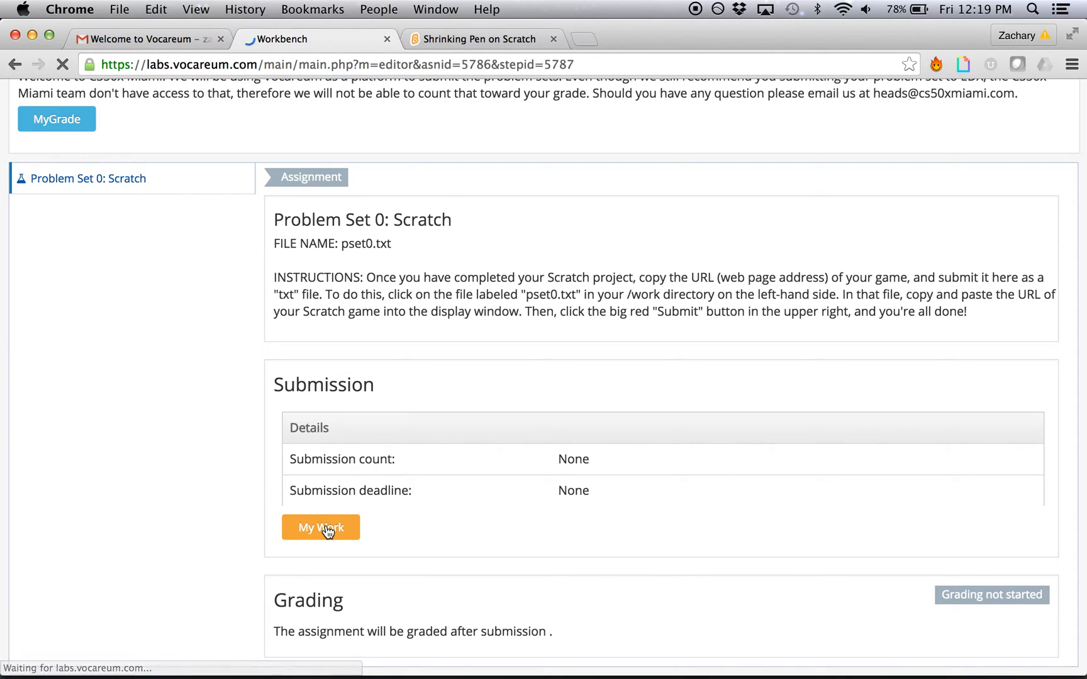
- Load the Problem Set 0 workbench showing the work folder with pset0.txt
left_click(321, 527)
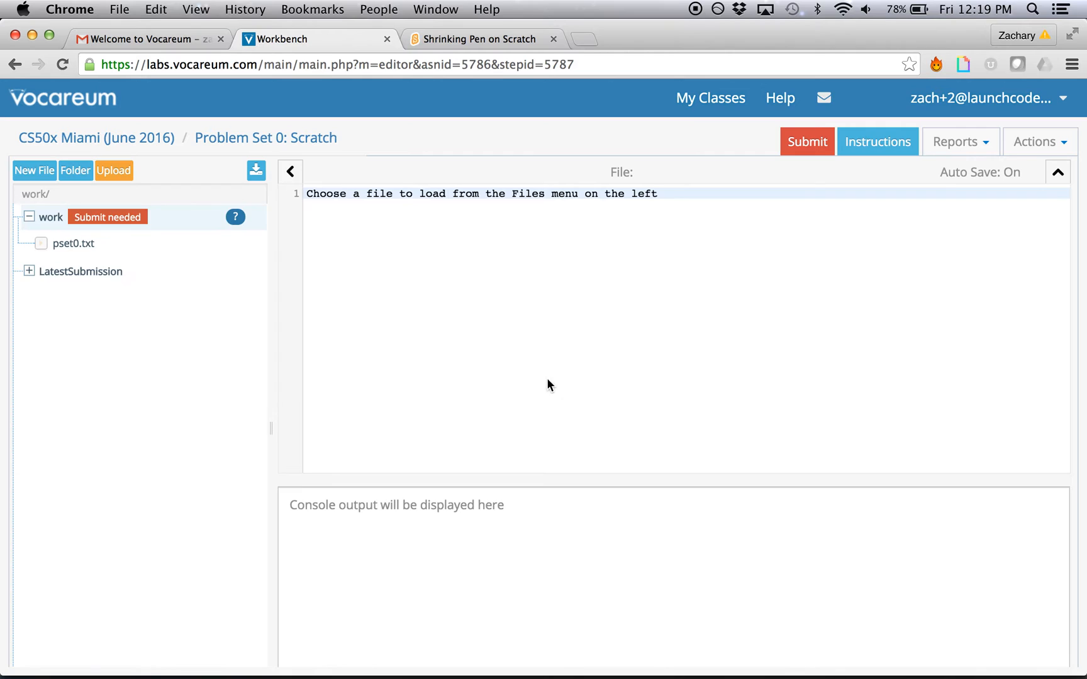
mouse_move(471, 415)
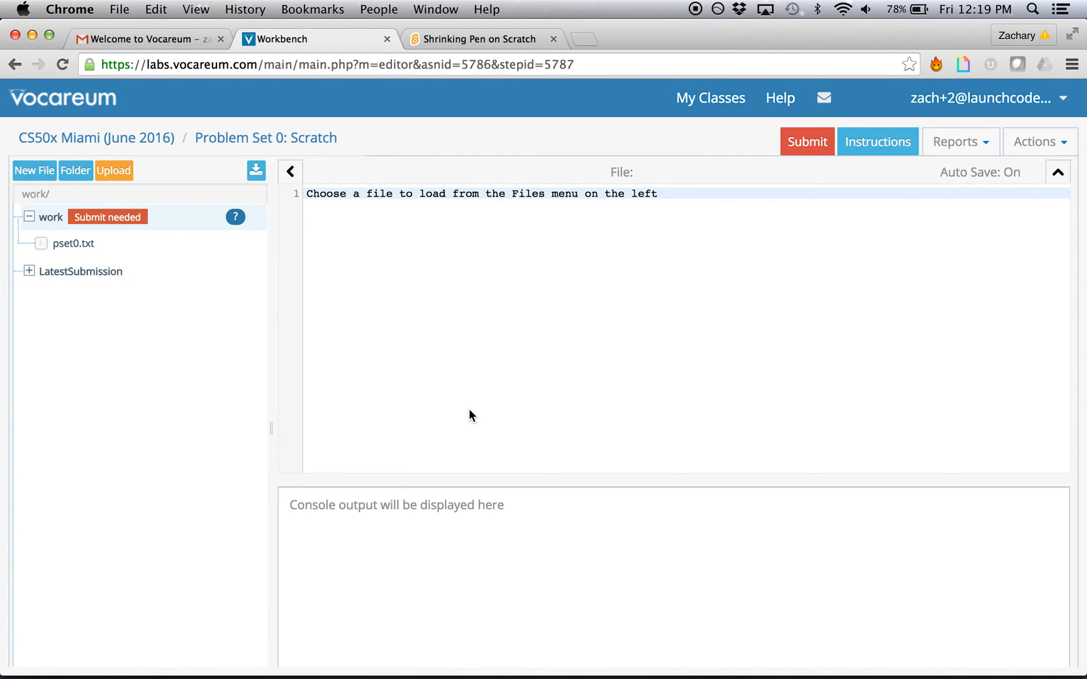
mouse_move(466, 353)
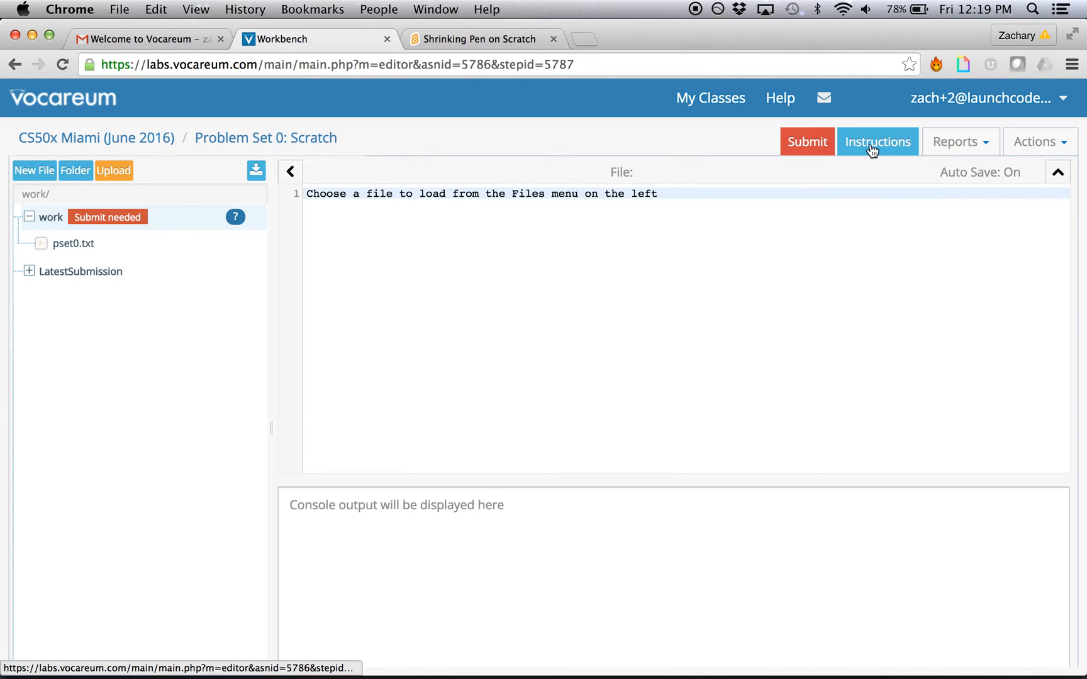
- Show the Instructions panel explaining how to paste the Scratch URL into pset0.txt
left_click(877, 142)
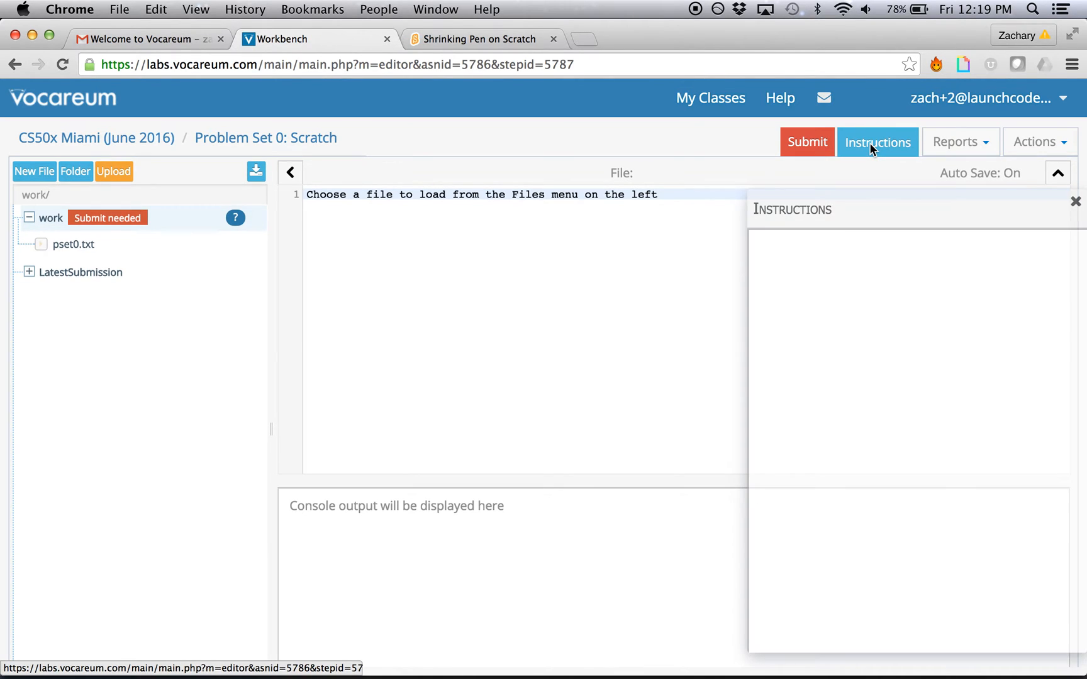
left_click(877, 142)
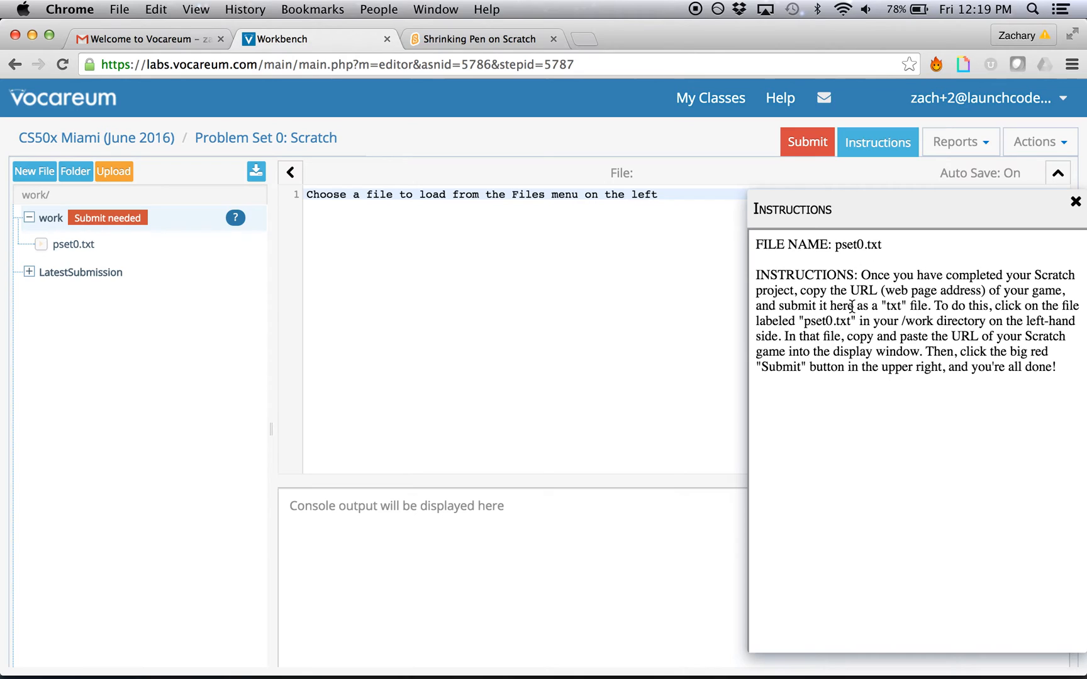
mouse_move(865, 291)
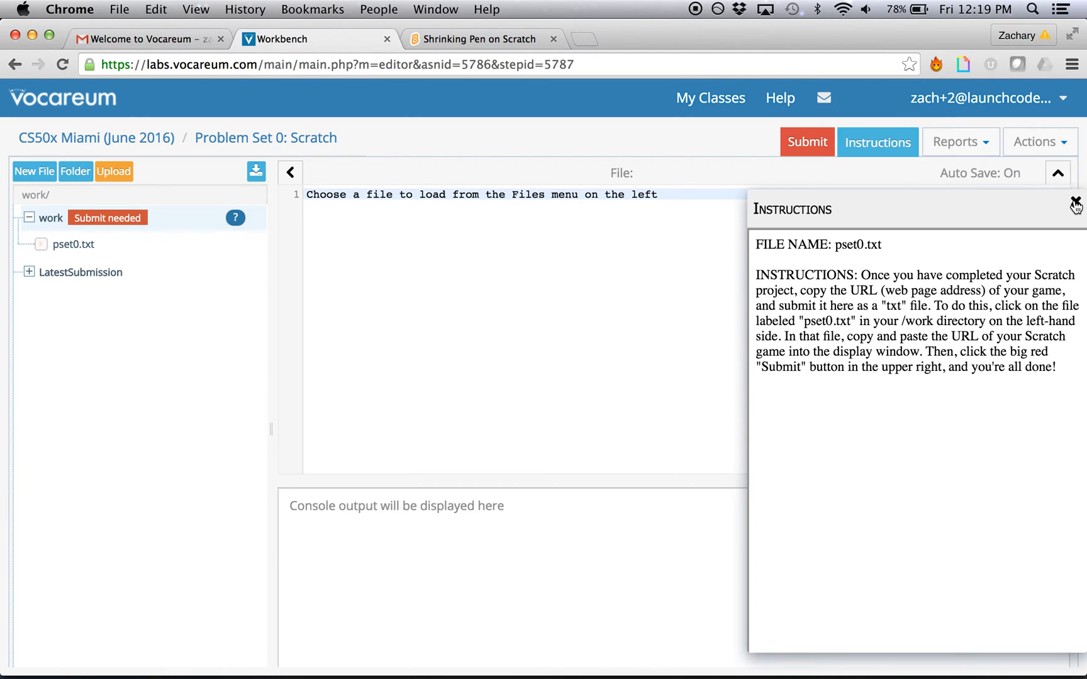
- Close the Instructions panel and load pset0.txt in the editor
left_click(1073, 204)
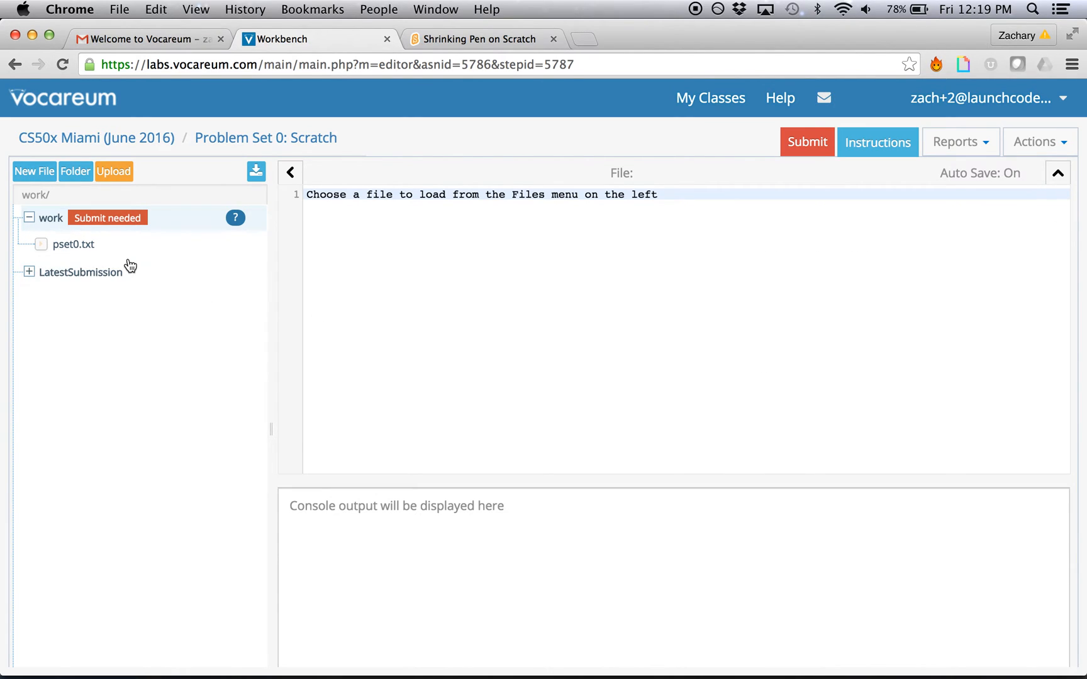
mouse_move(36, 194)
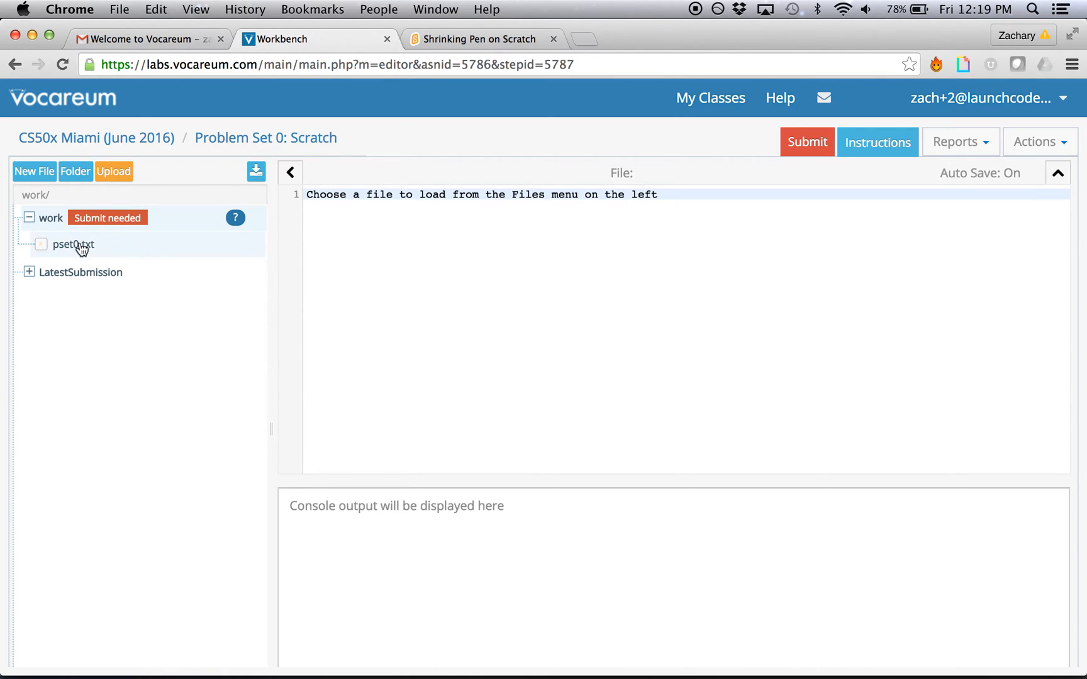
mouse_move(92, 251)
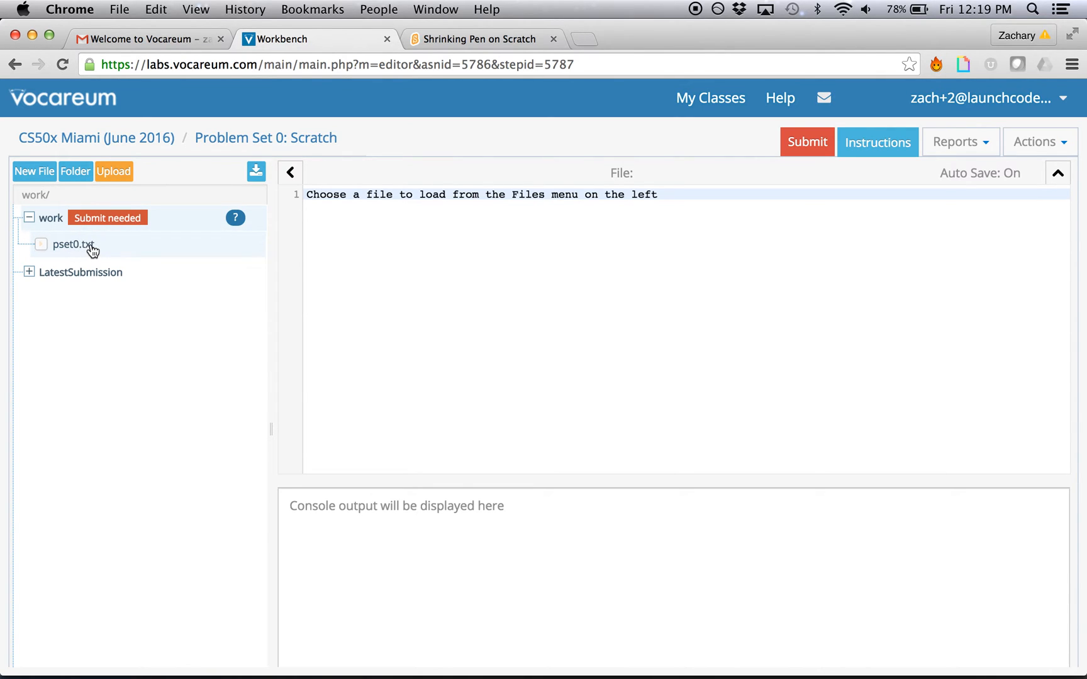
left_click(72, 244)
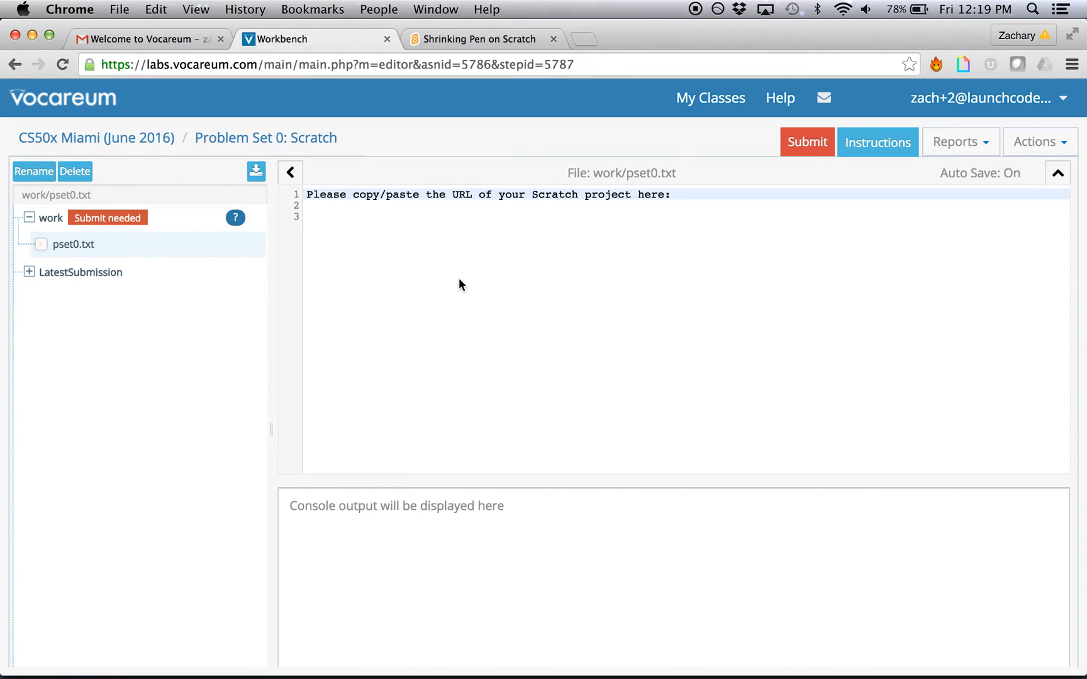
mouse_move(518, 261)
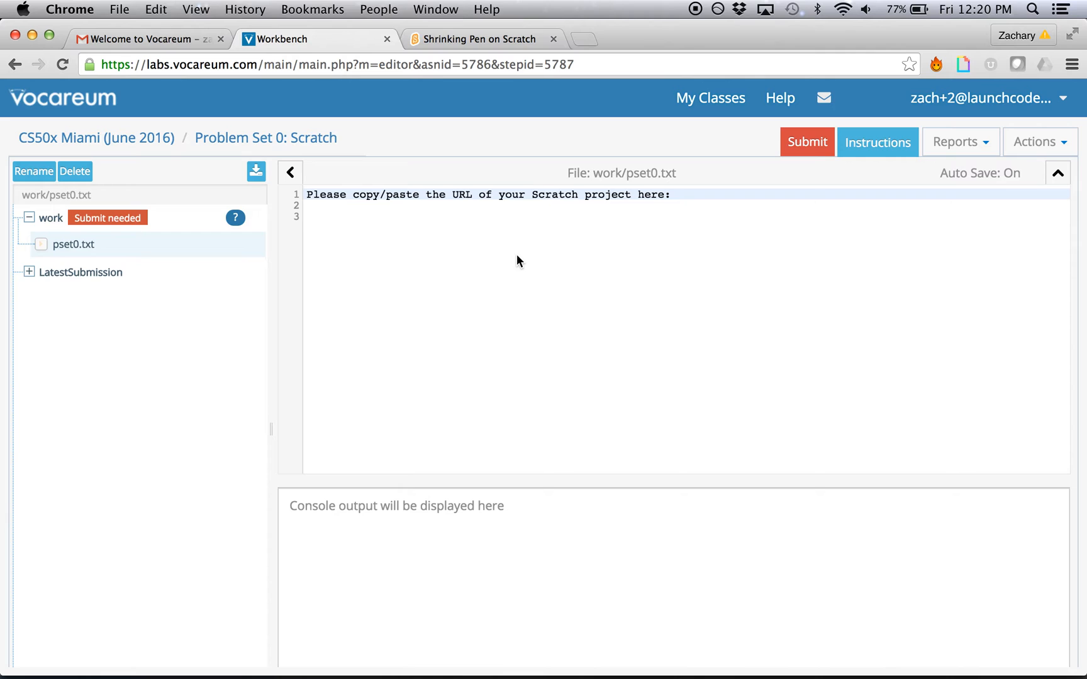
- Share the Shrinking Pen Scratch project and select its URL in the address bar
left_click(484, 39)
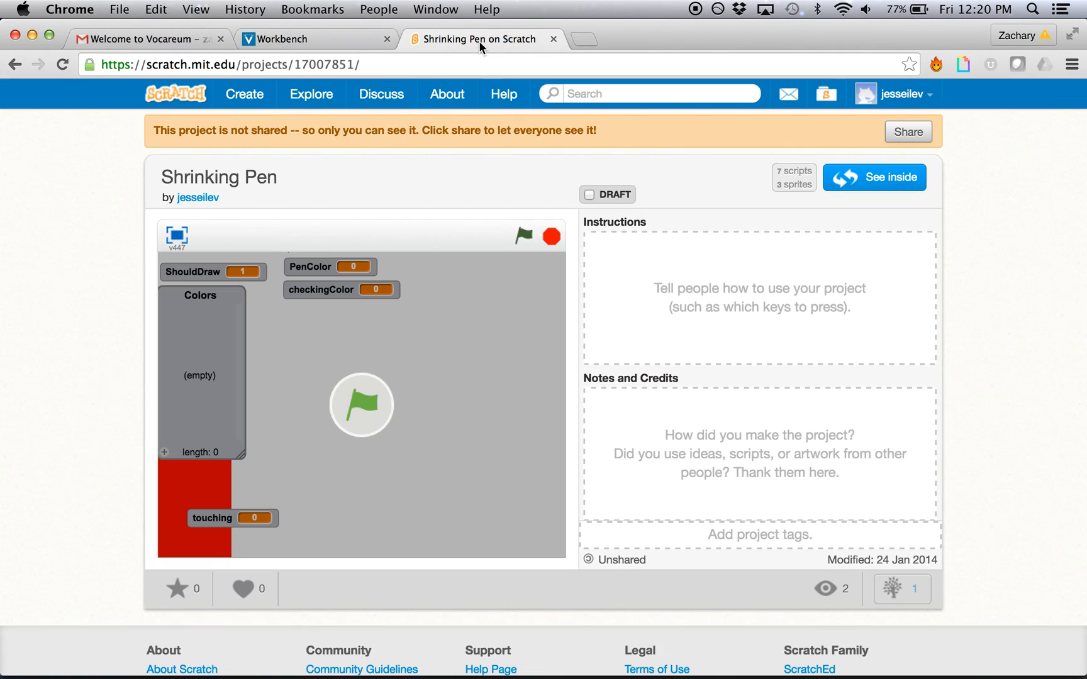
mouse_move(1032, 403)
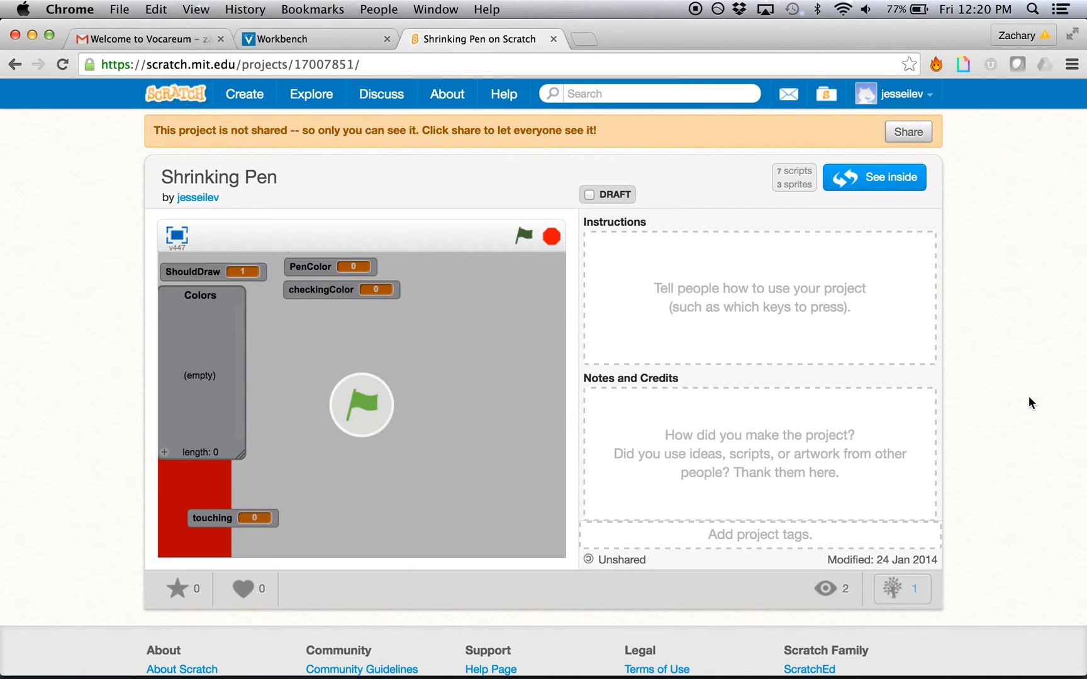
mouse_move(971, 272)
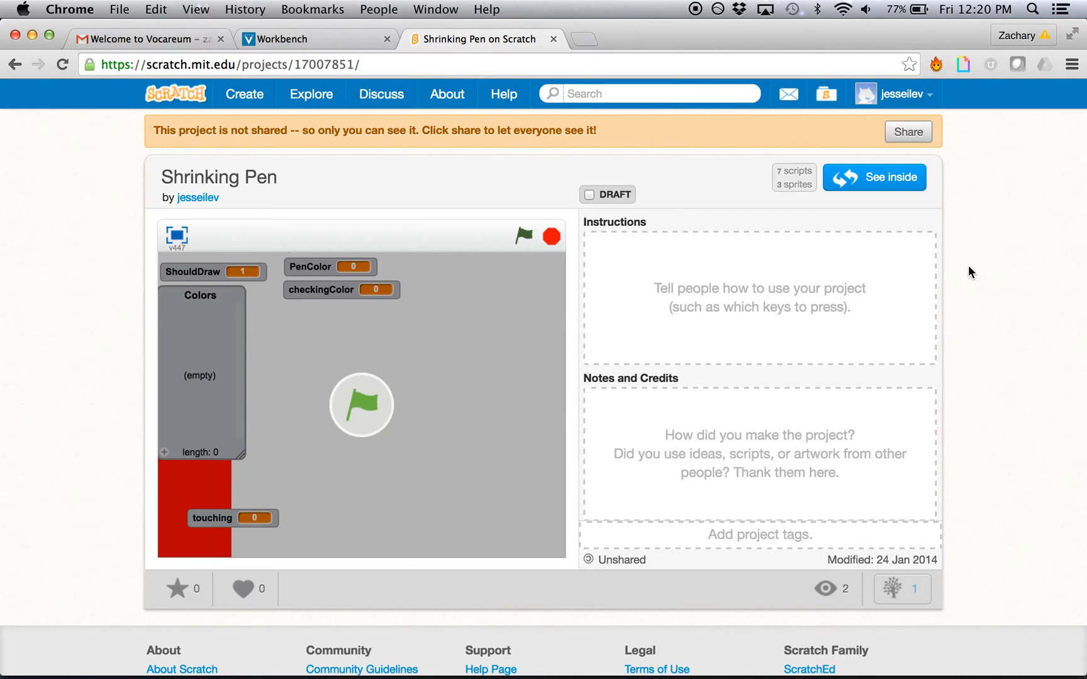
mouse_move(615, 152)
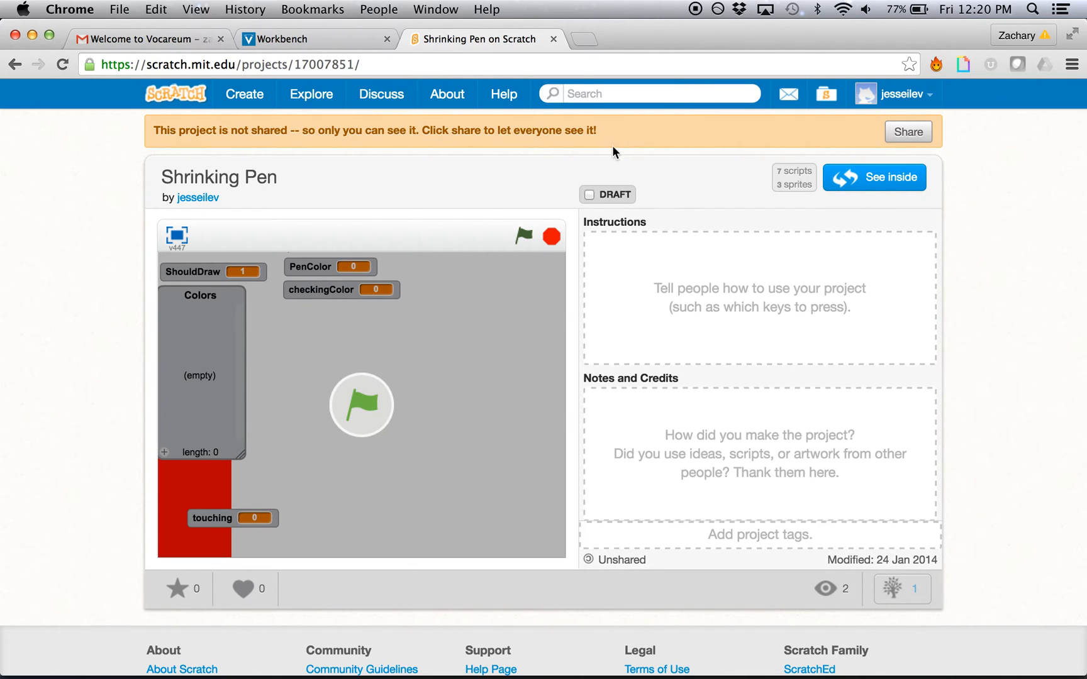
mouse_move(1014, 276)
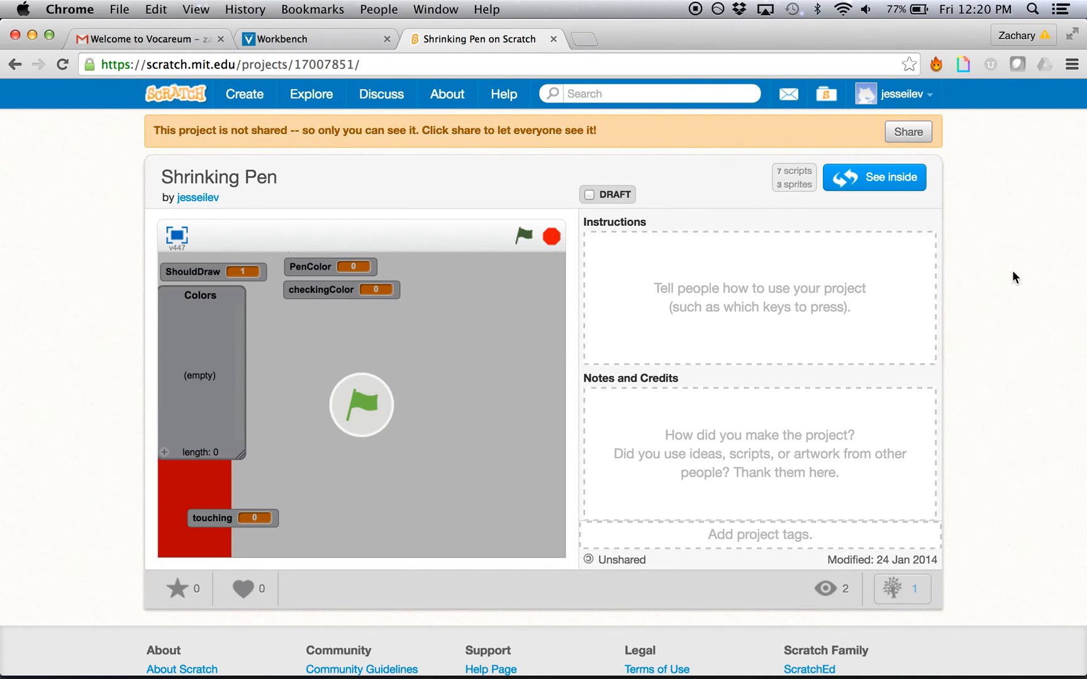
mouse_move(1001, 275)
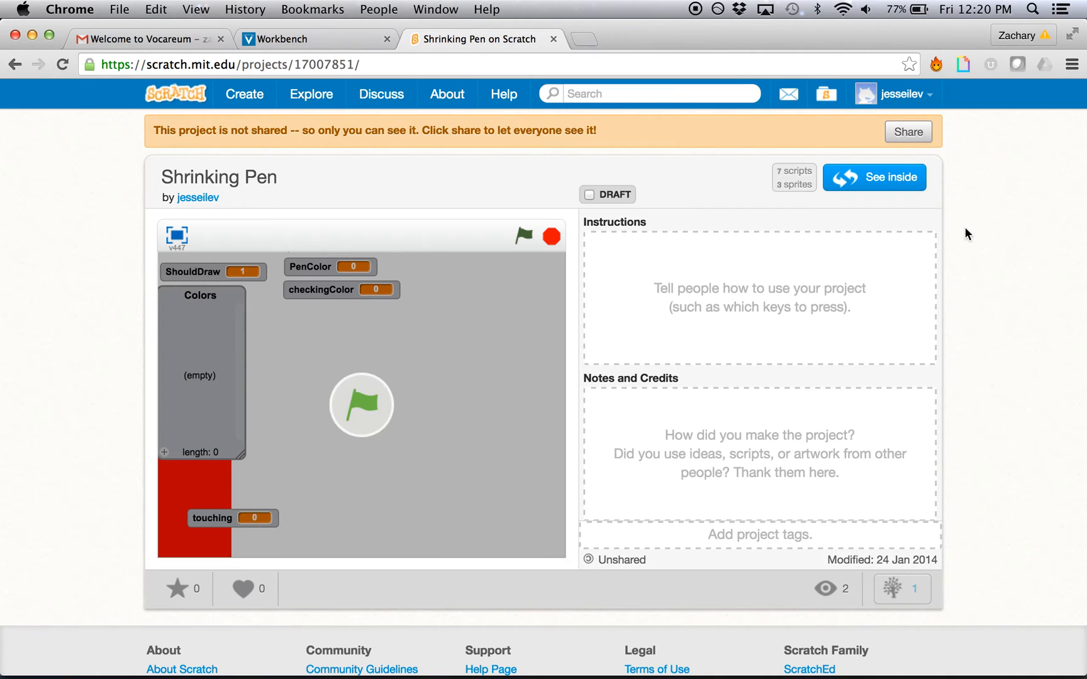
left_click(908, 132)
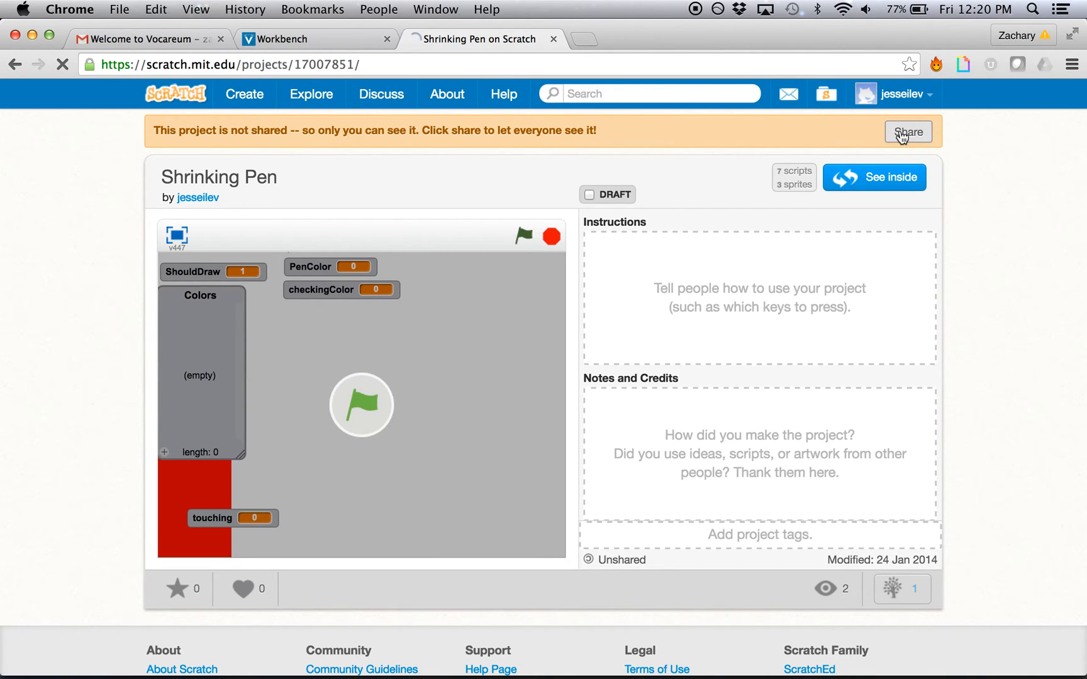
left_click(908, 131)
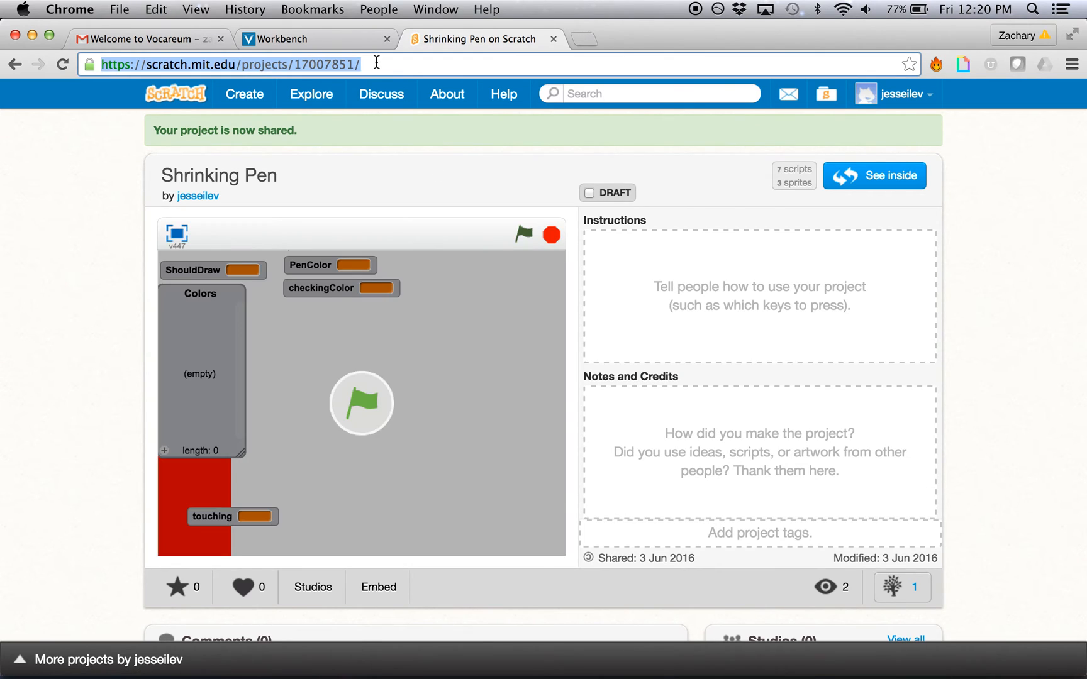
left_click(309, 39)
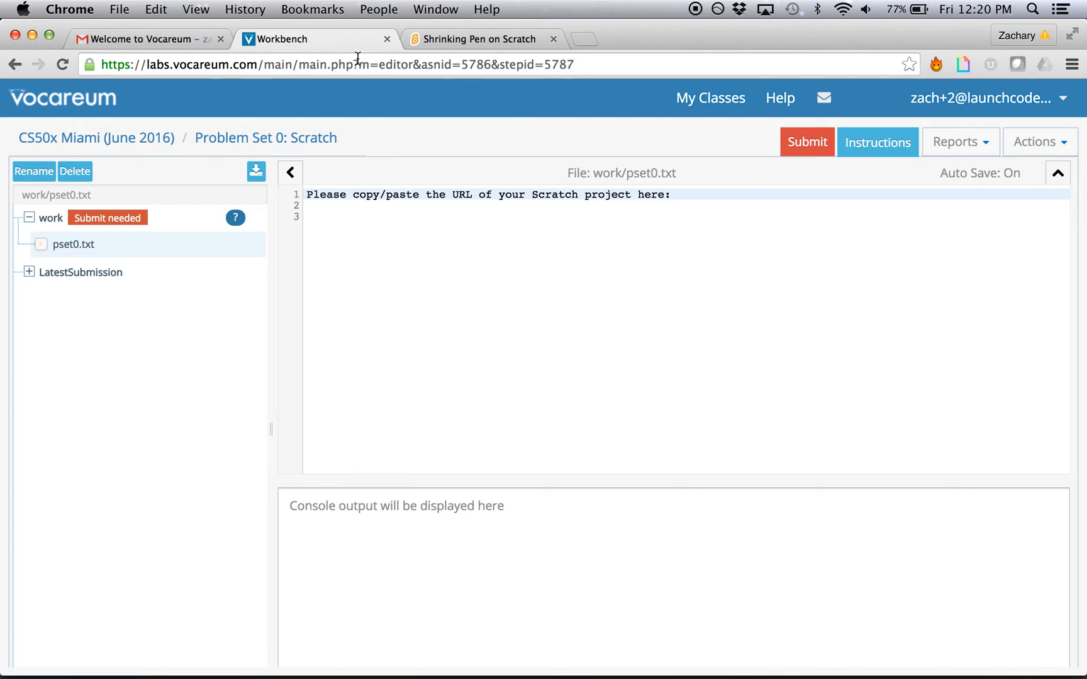
left_click(419, 215)
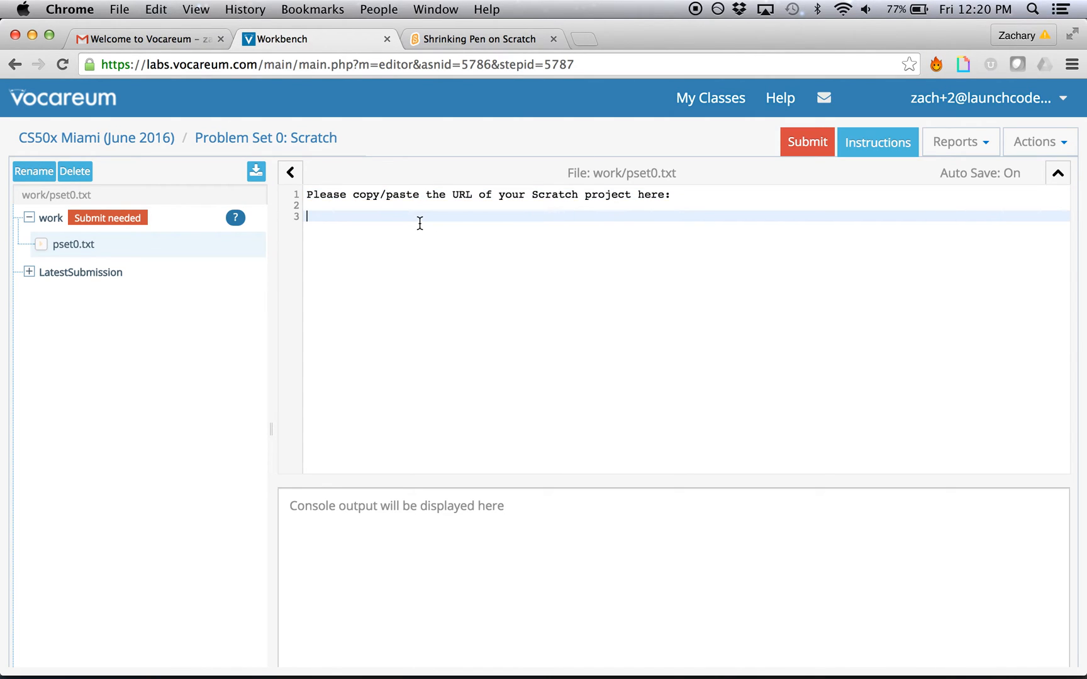
mouse_move(349, 219)
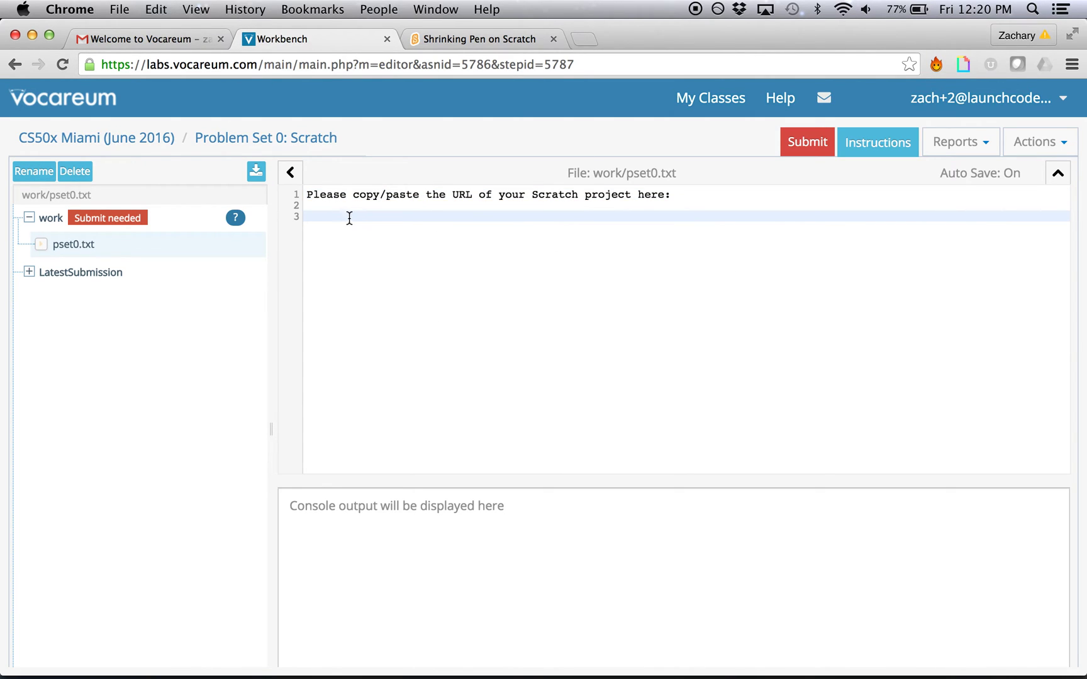
type("https://scratch.mit.edu/projects/17007851/")
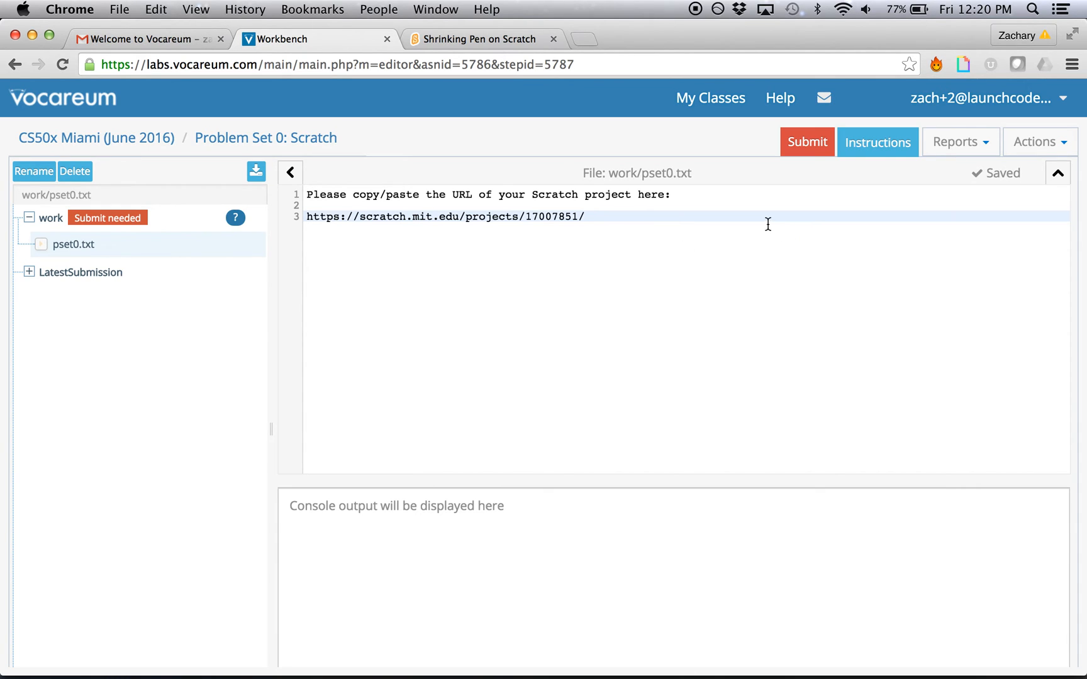
left_click(807, 141)
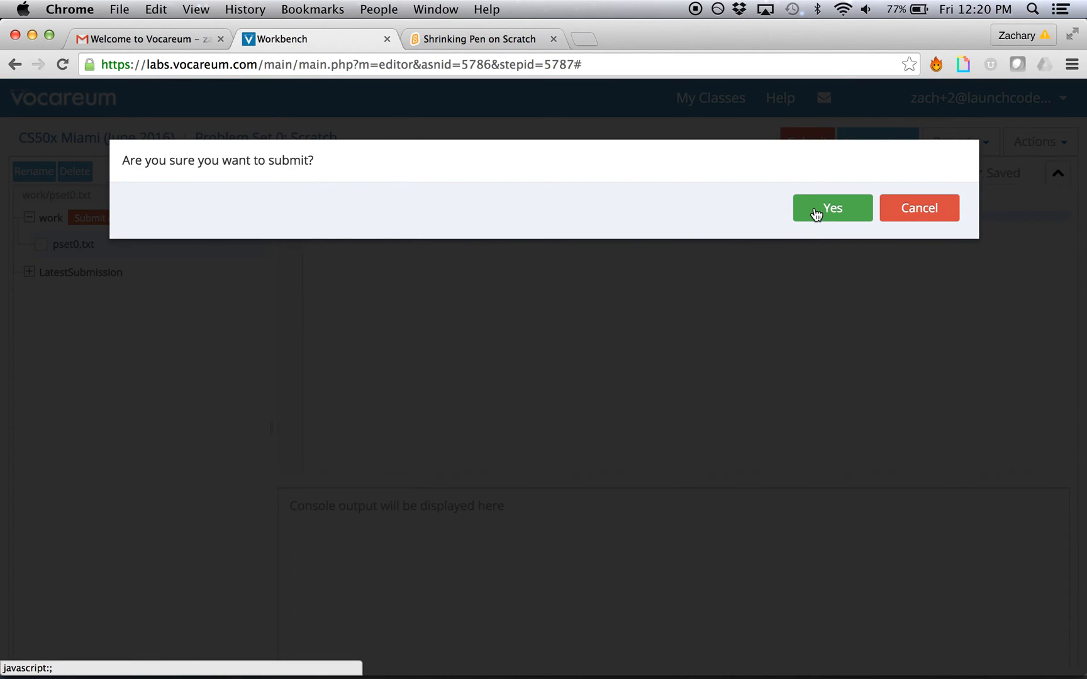
- Confirm the submission with Yes, receiving a score of 1 point out of 1
left_click(832, 208)
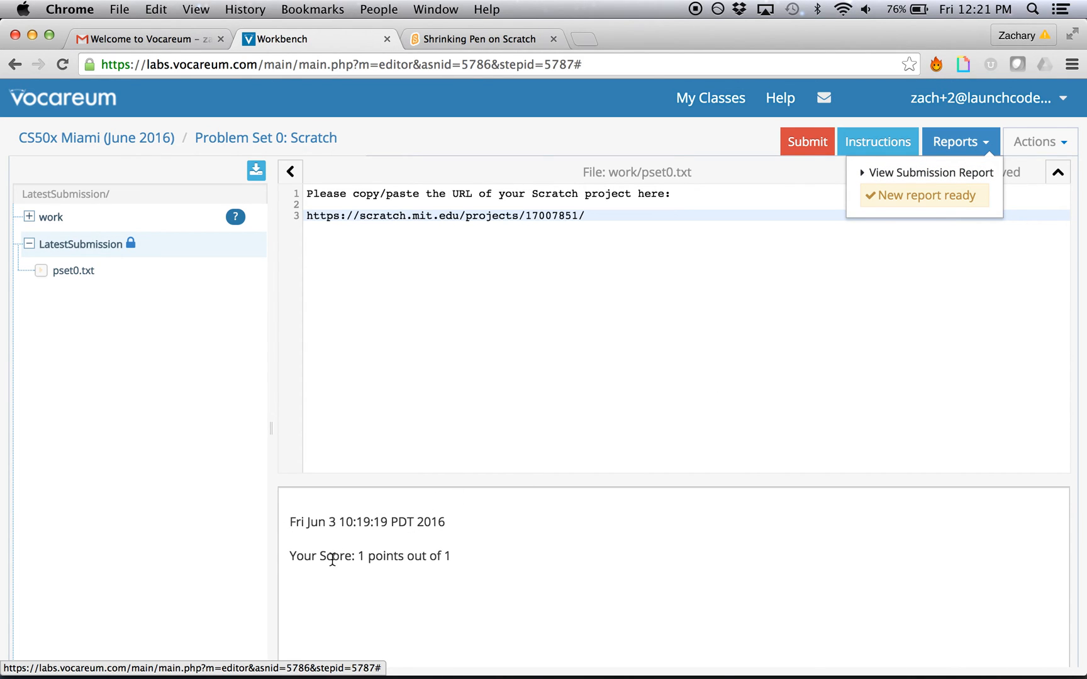
mouse_move(368, 556)
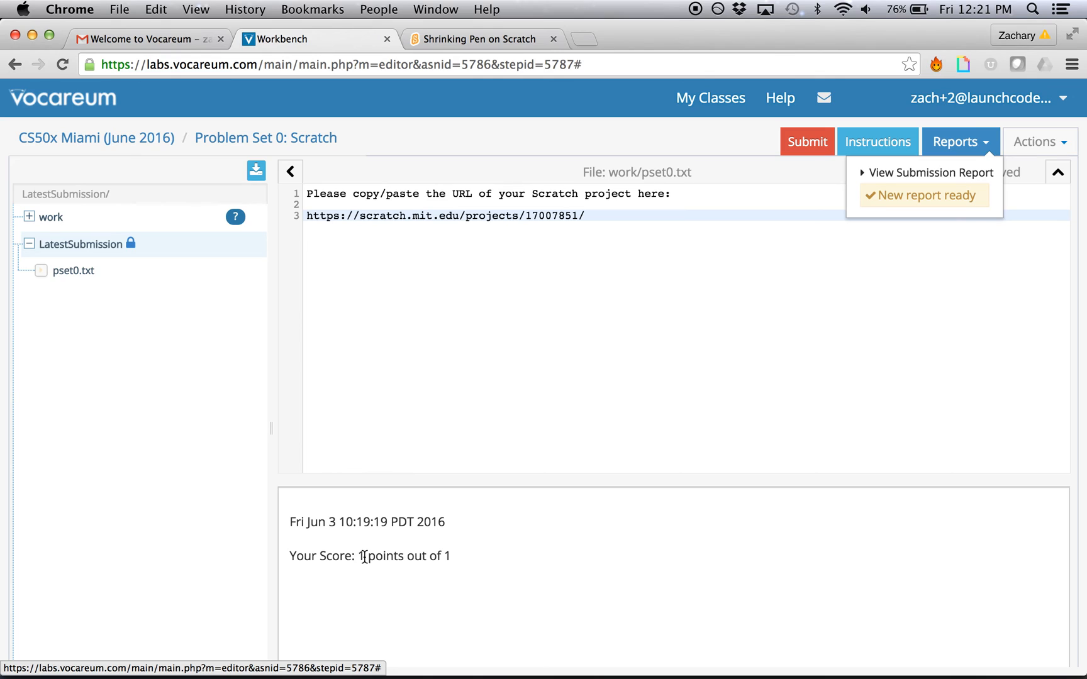
mouse_move(506, 568)
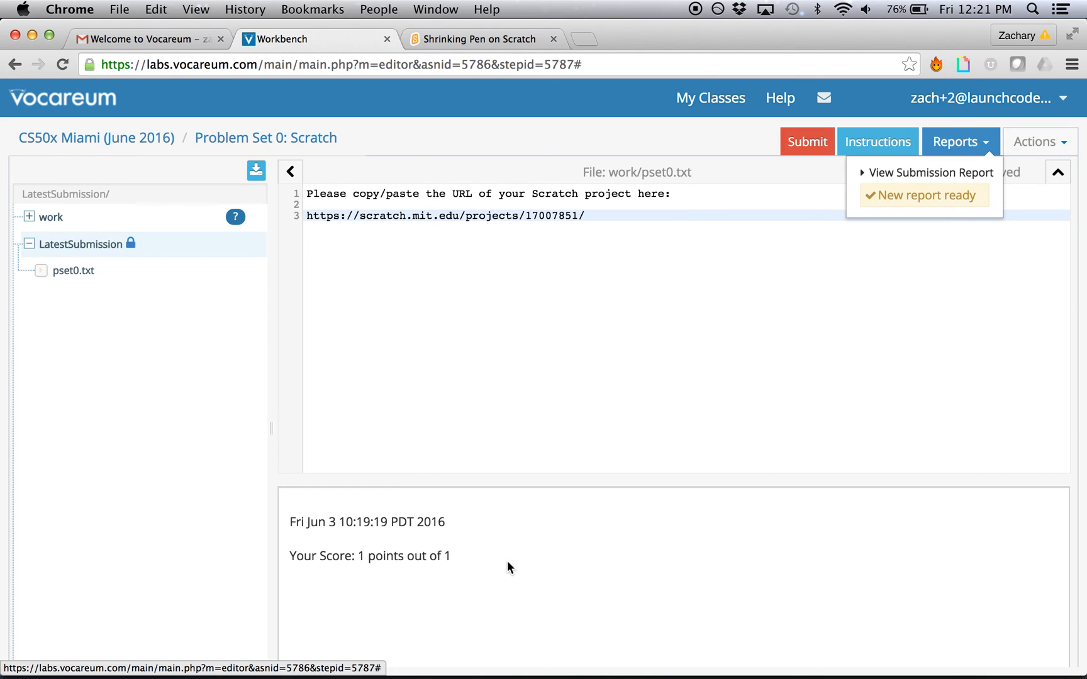
mouse_move(458, 358)
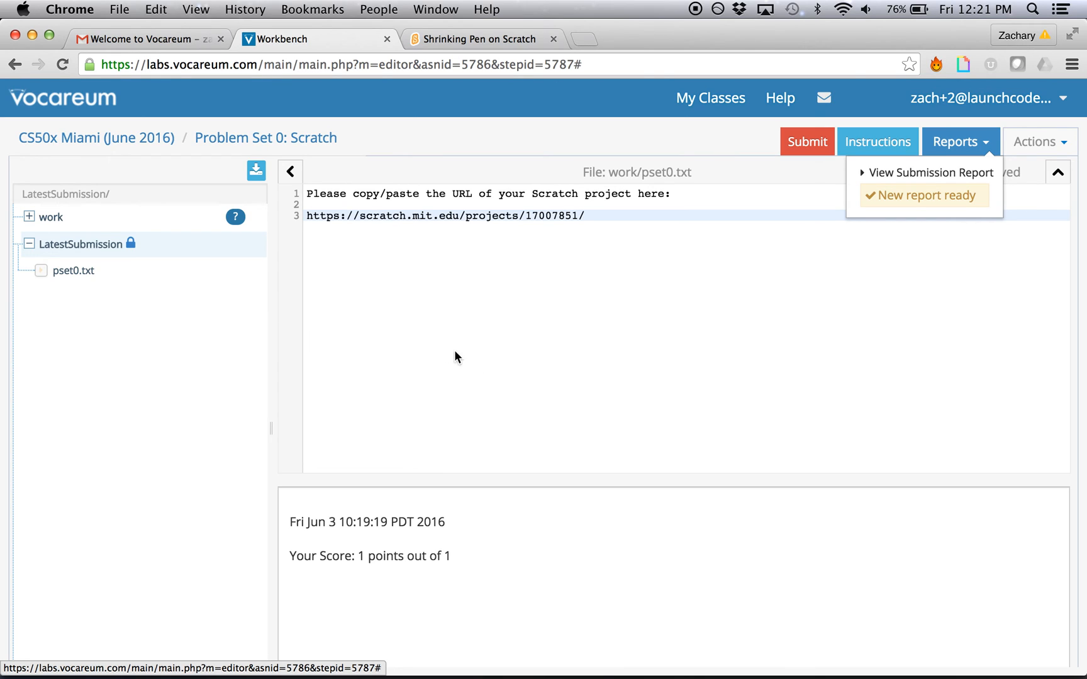
mouse_move(408, 556)
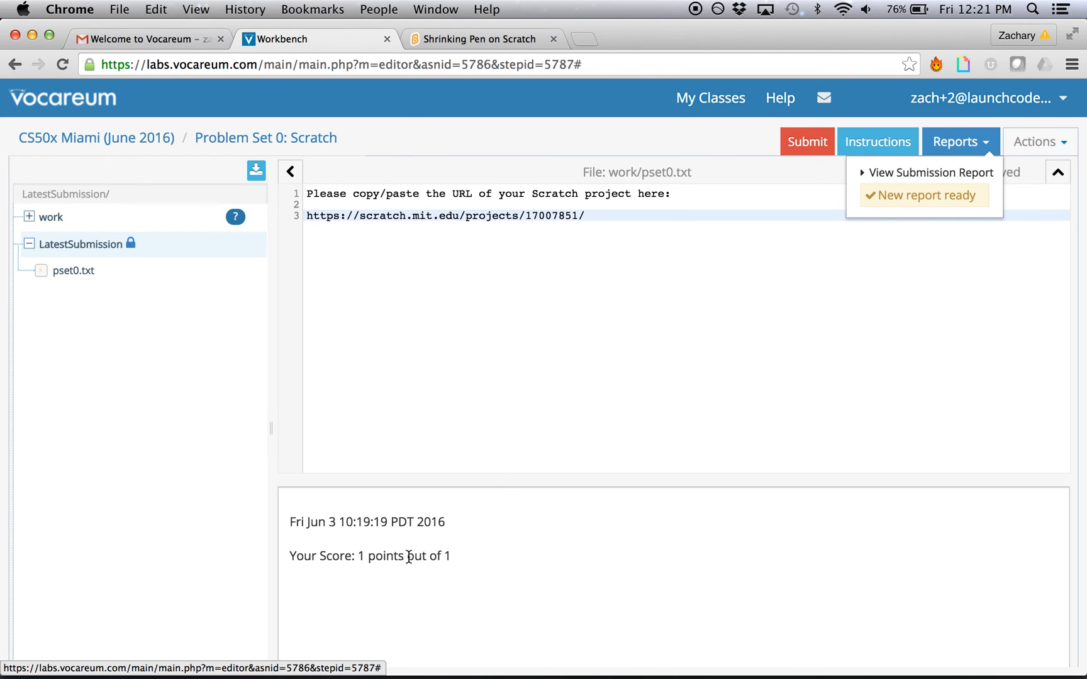
mouse_move(493, 535)
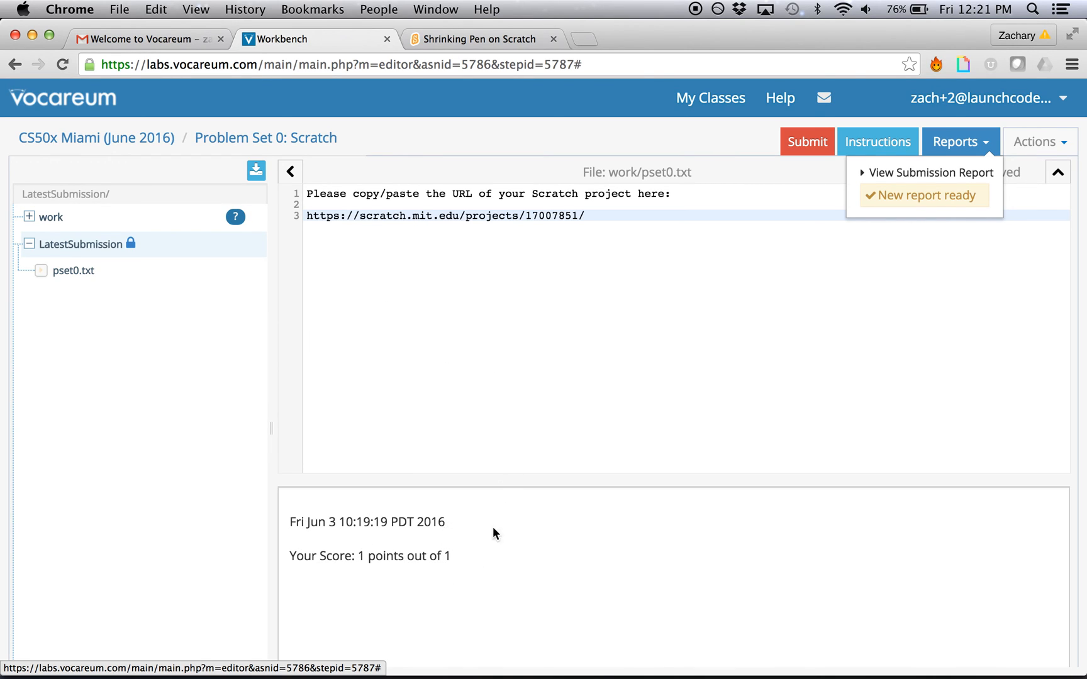
mouse_move(522, 532)
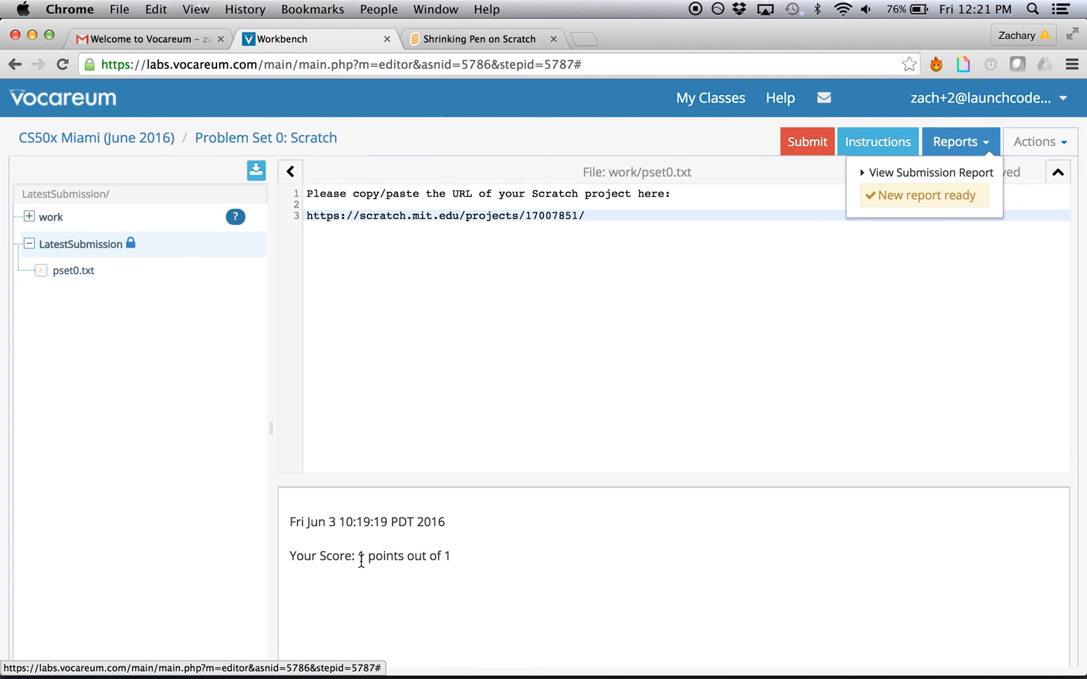
mouse_move(459, 563)
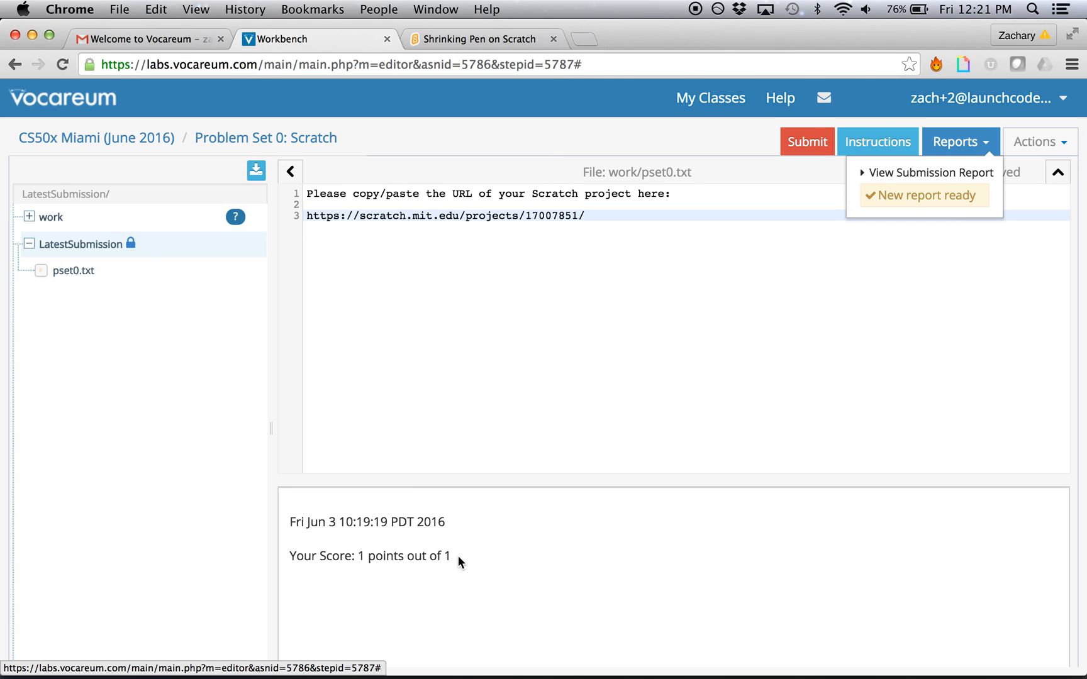
mouse_move(234, 173)
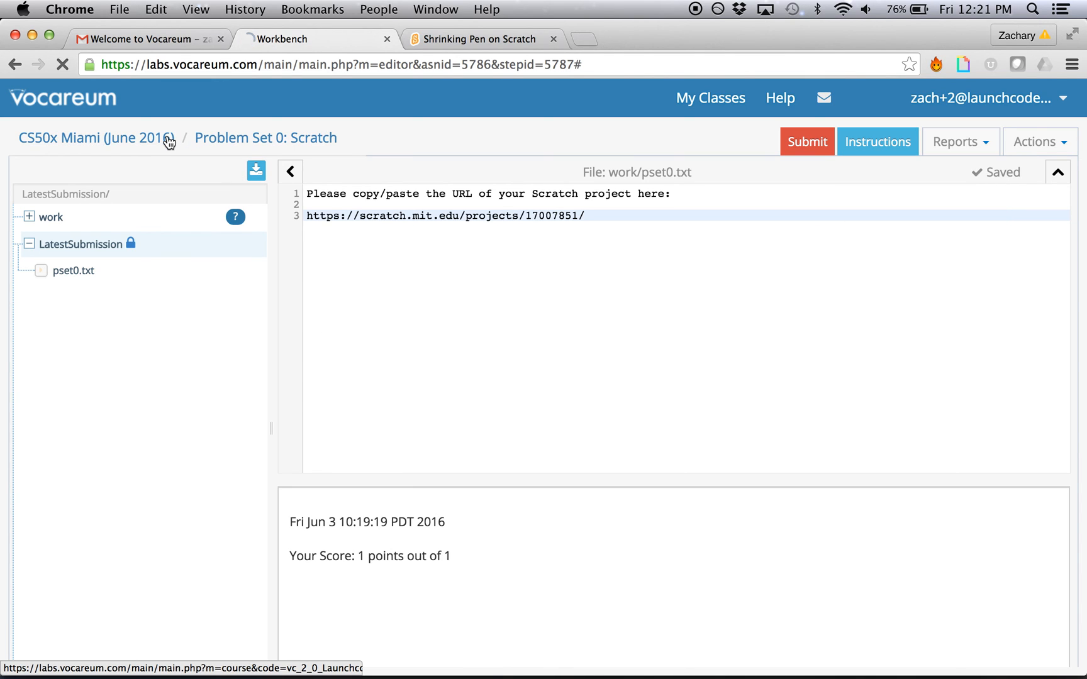
- Return to the CS50x Miami (June 2016) course page and review the Submission details
left_click(97, 138)
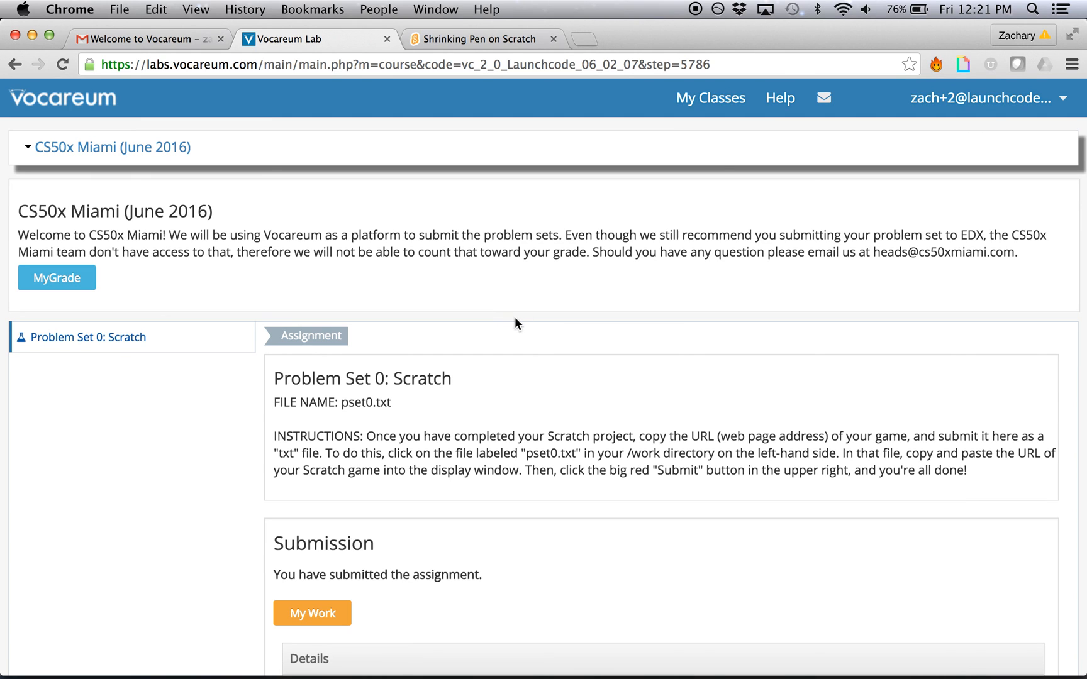
mouse_move(708, 253)
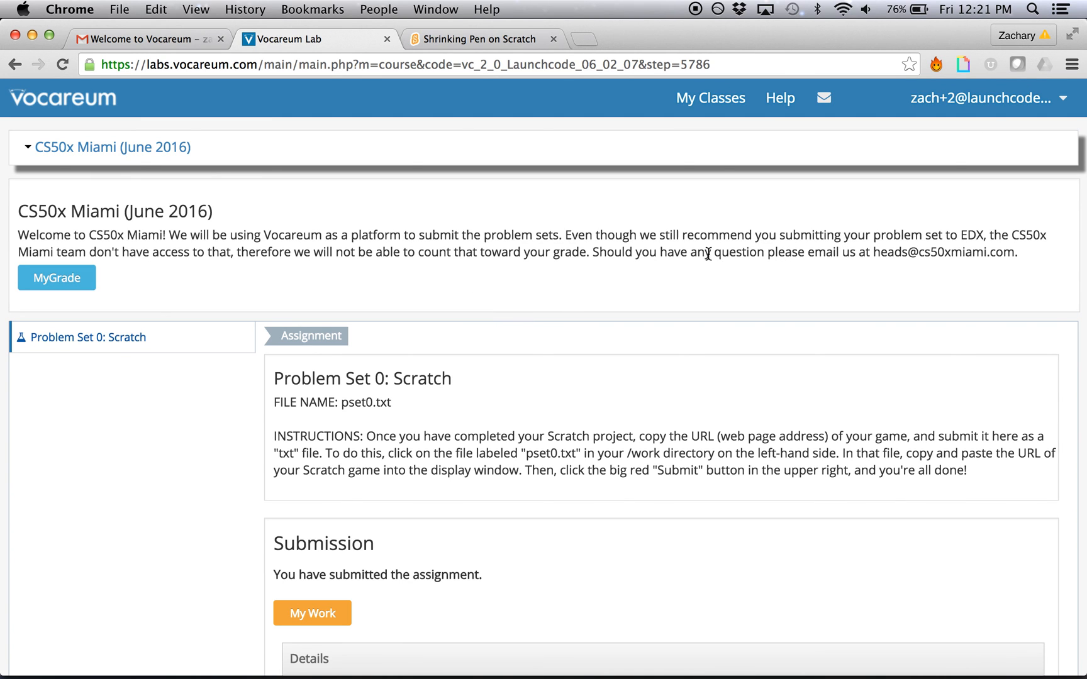
left_click_drag(837, 253, 1014, 252)
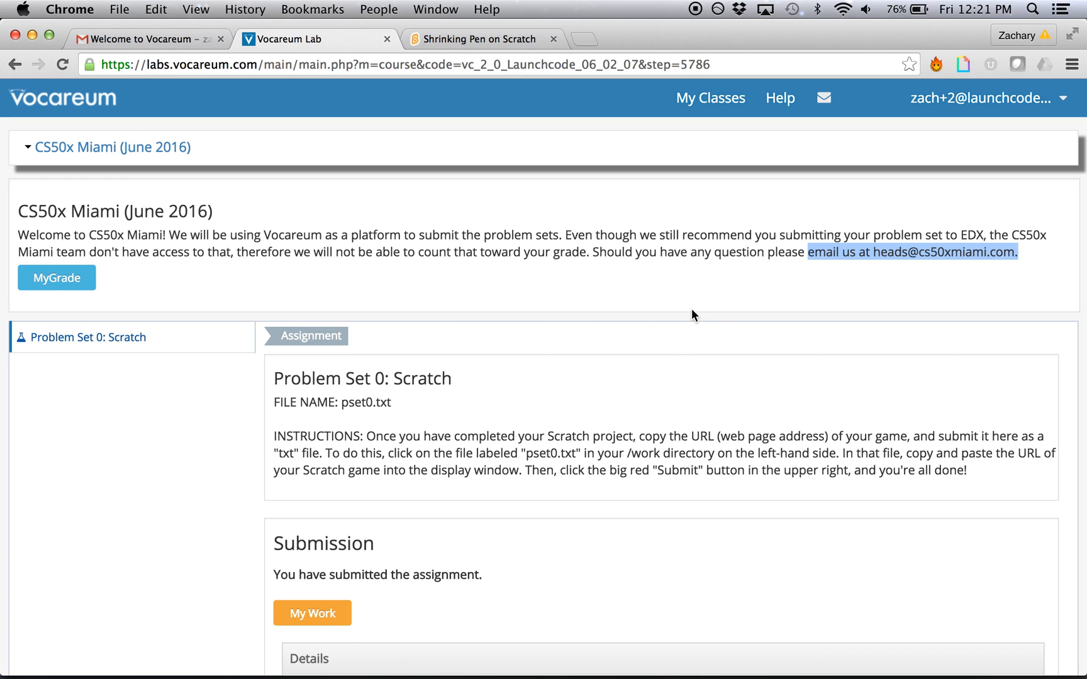
left_click(612, 296)
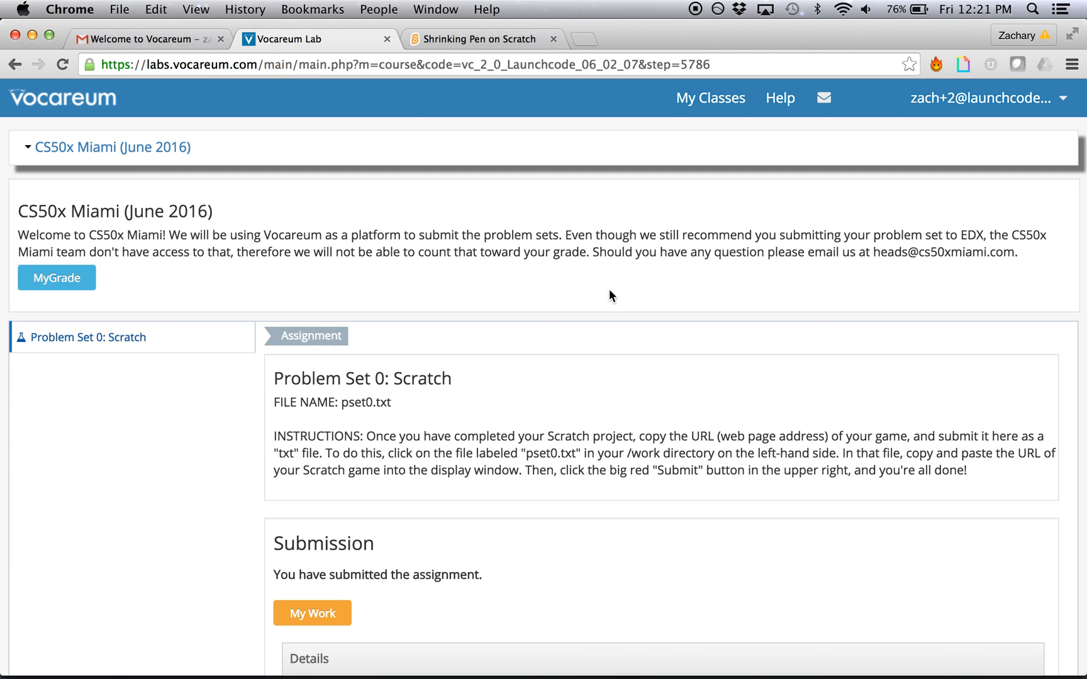
scroll("down", 3)
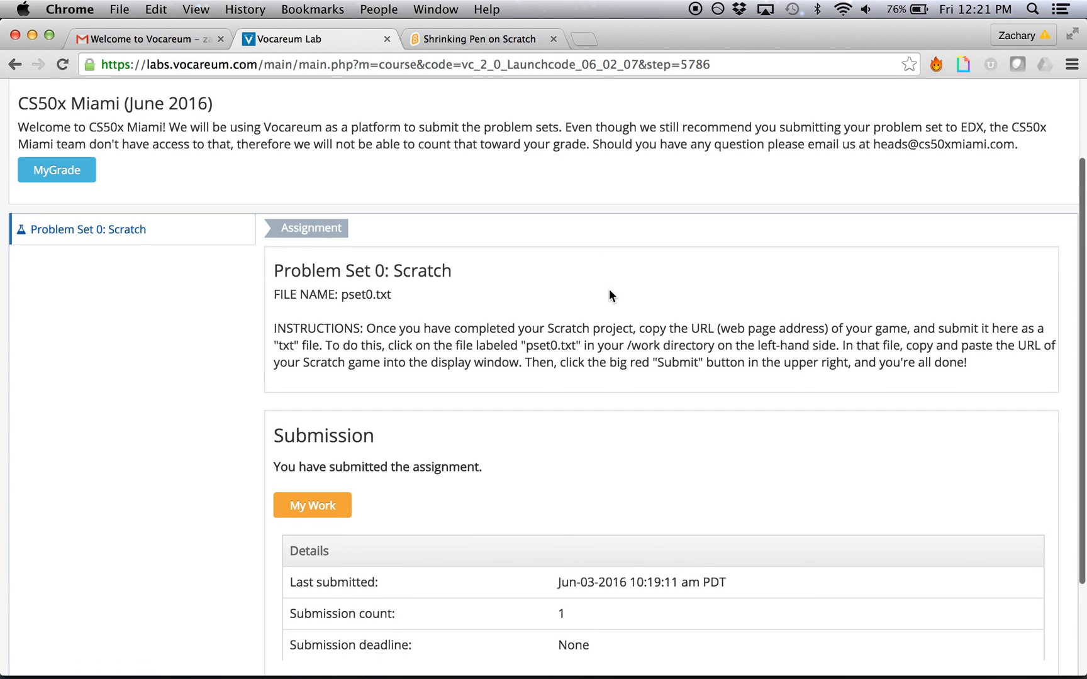